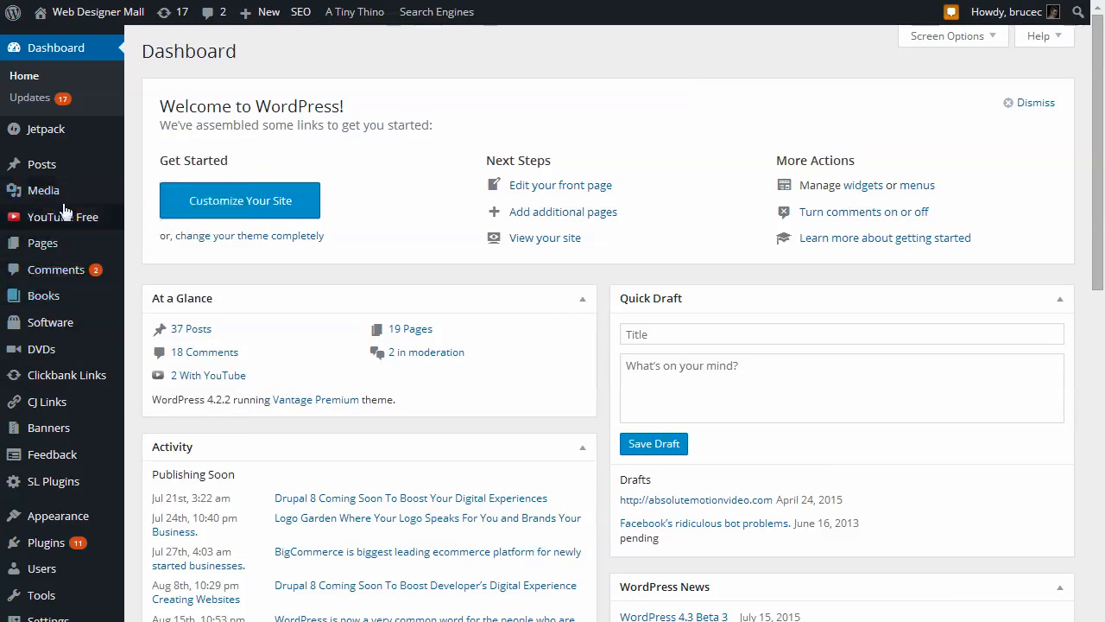
mouse_move(41, 242)
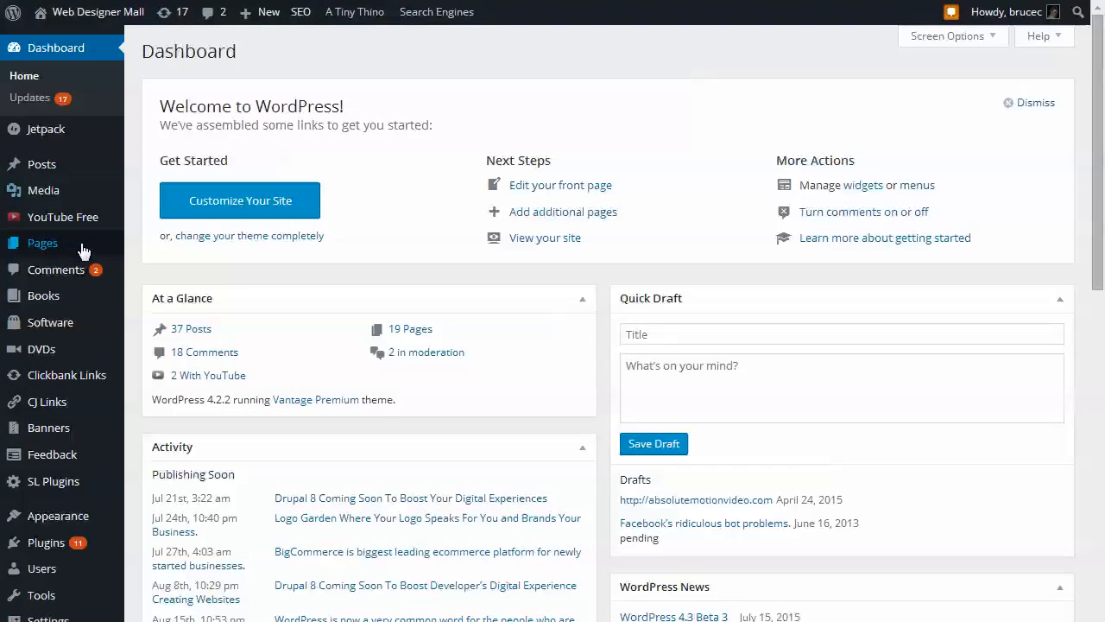
mouse_move(130, 515)
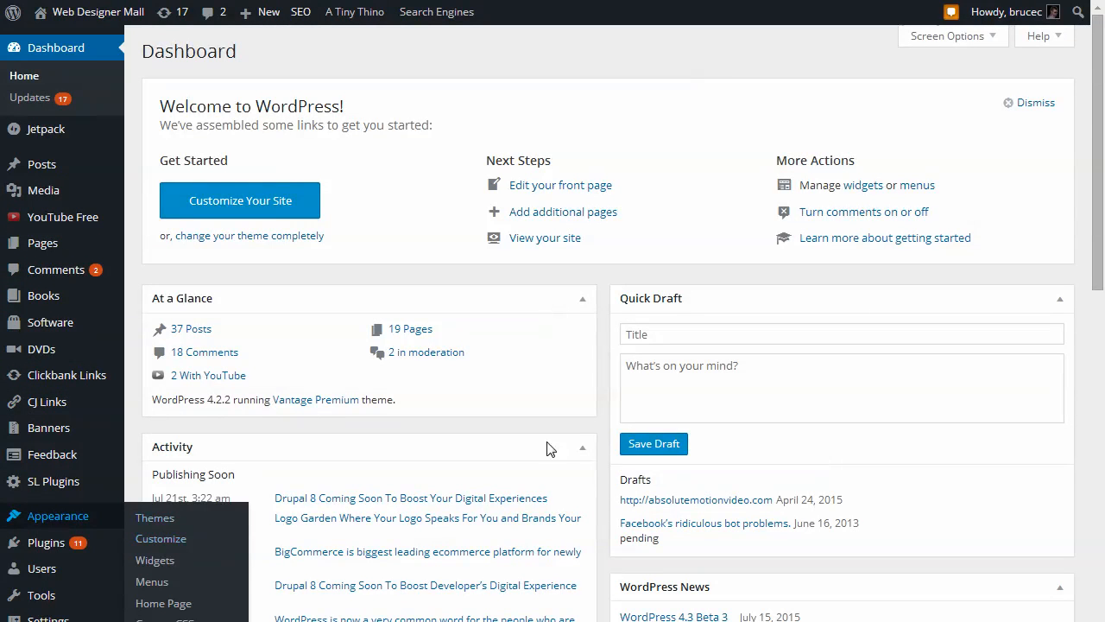
- Scroll down the WordPress dashboard to review its panels and admin menu links
scroll("down", 3)
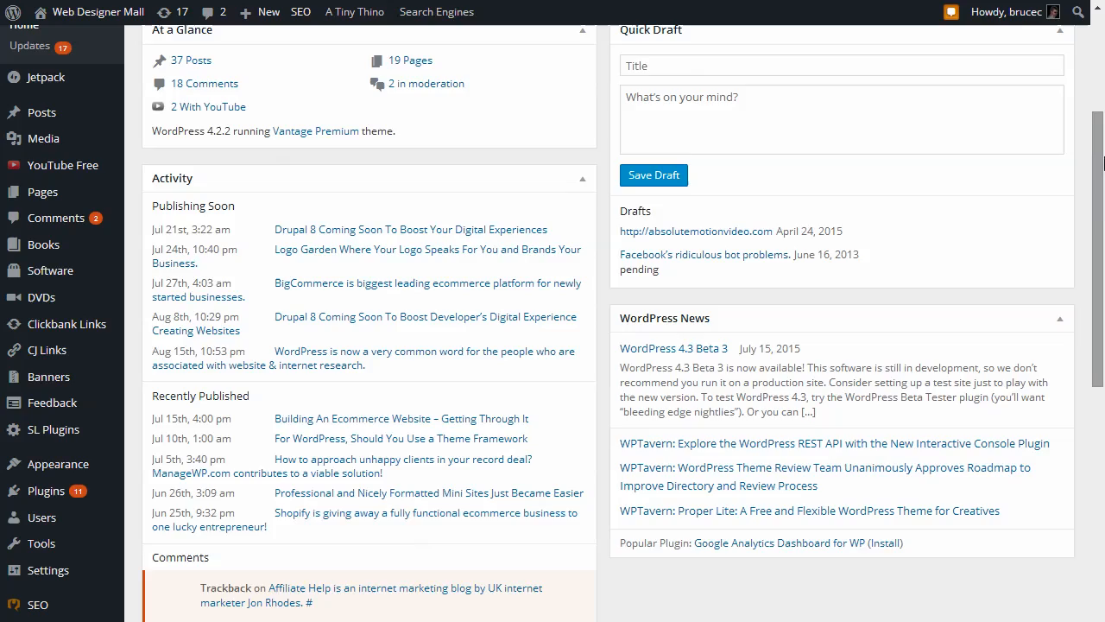
scroll("down", 3)
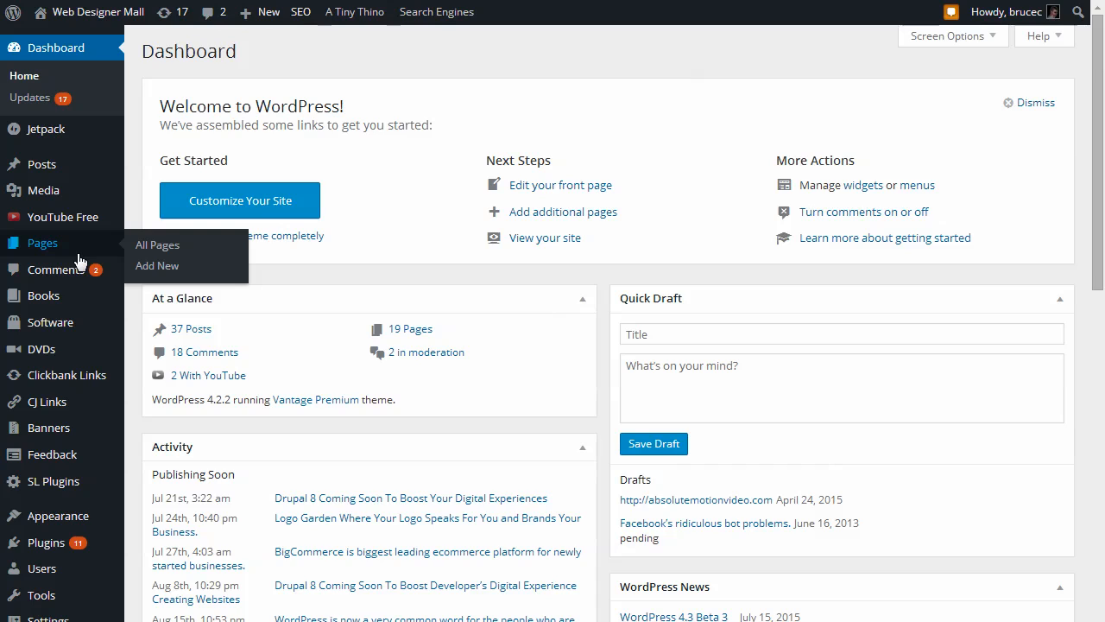
mouse_move(255, 356)
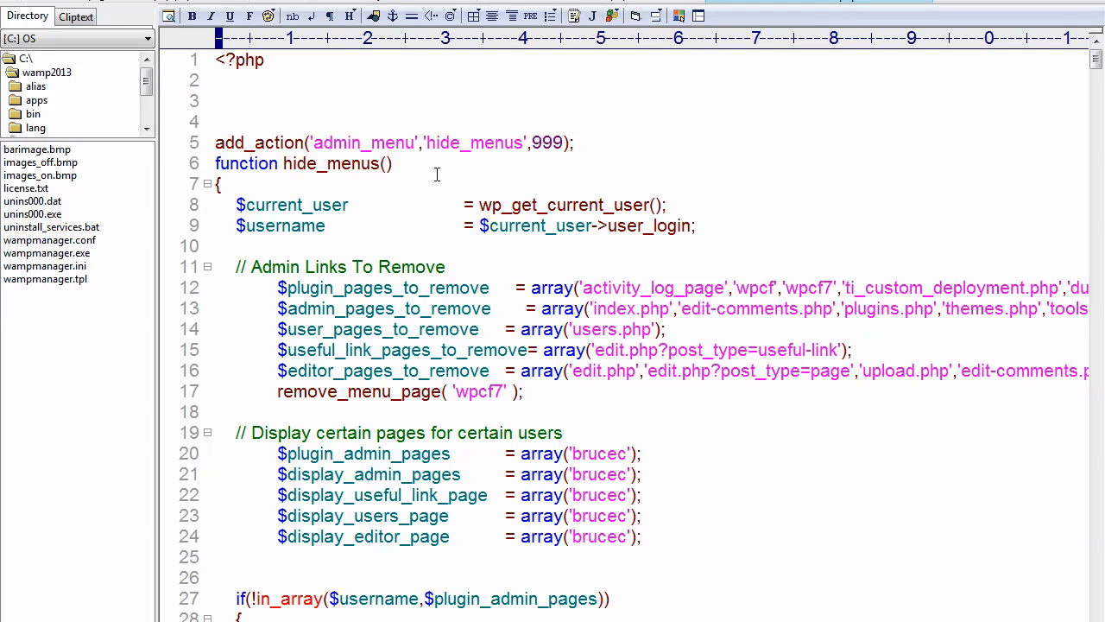
- Add a blank line after the add_action hook and point out hide_menus and the 999 priority
left_click(575, 142)
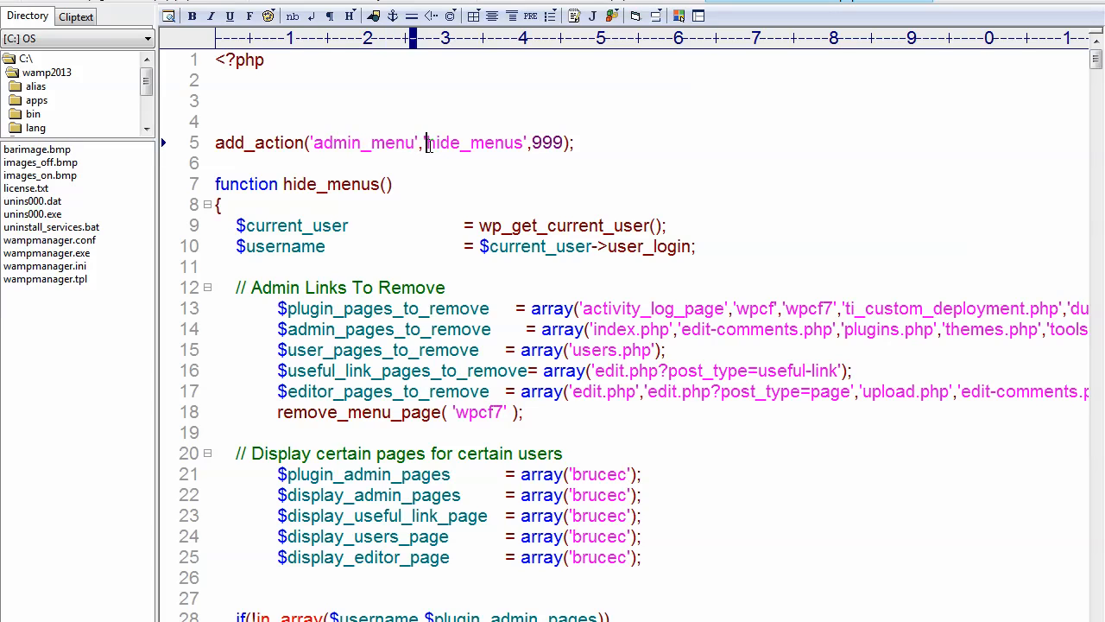
double_click(473, 141)
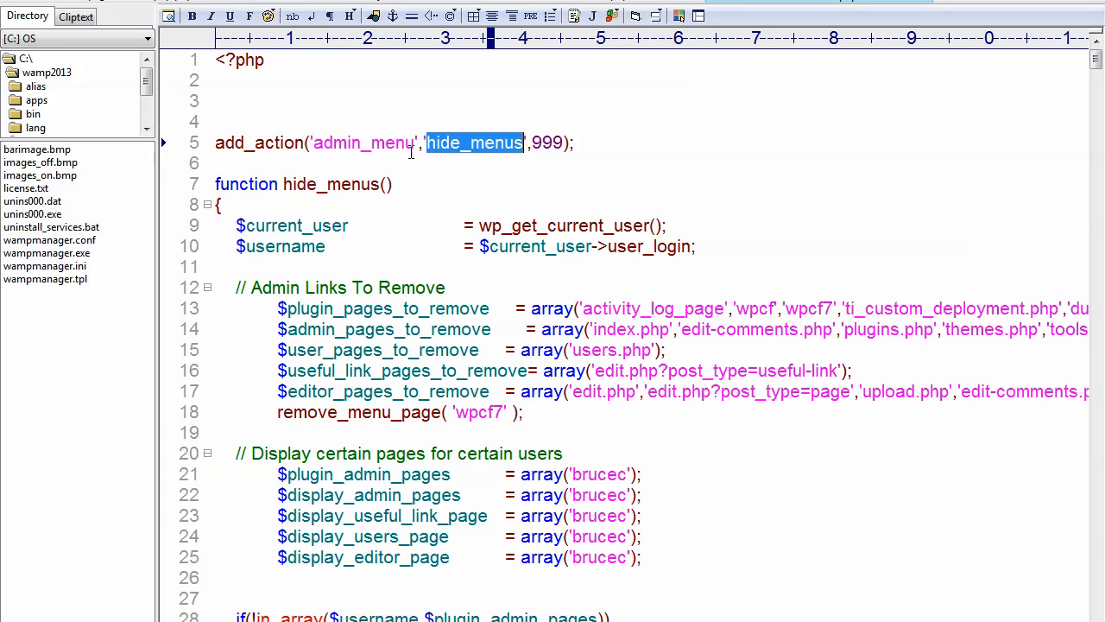
left_click(442, 183)
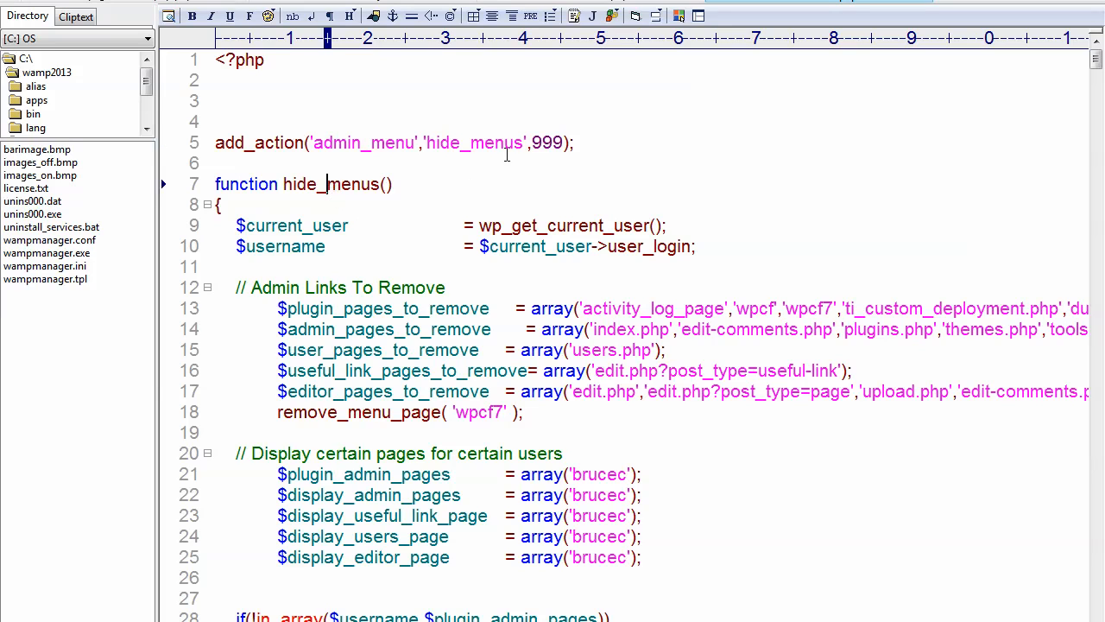
double_click(473, 142)
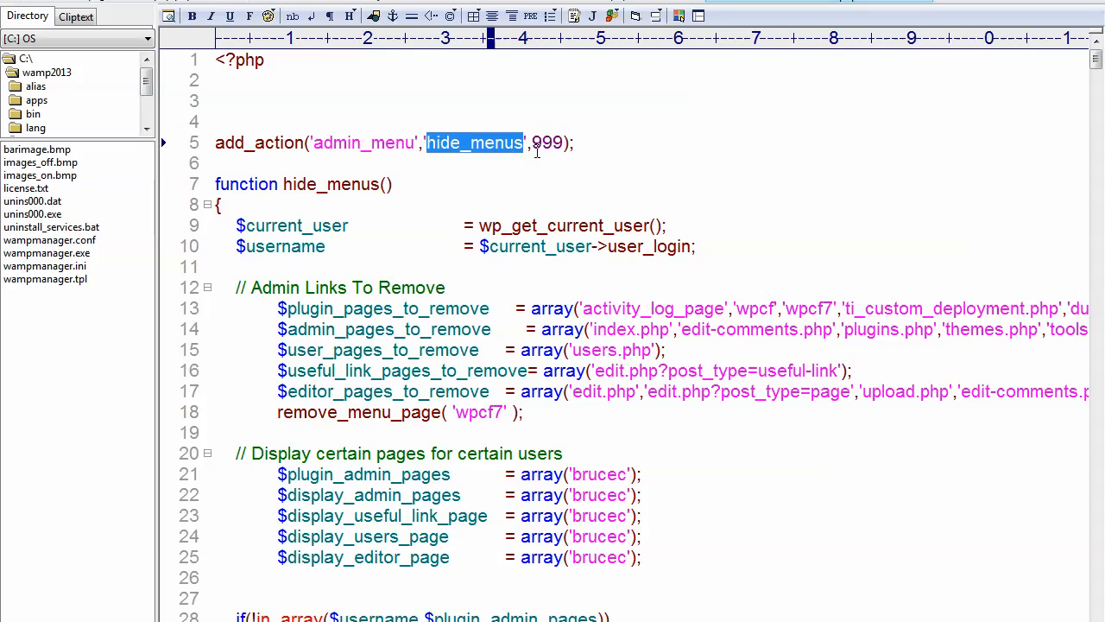
double_click(547, 141)
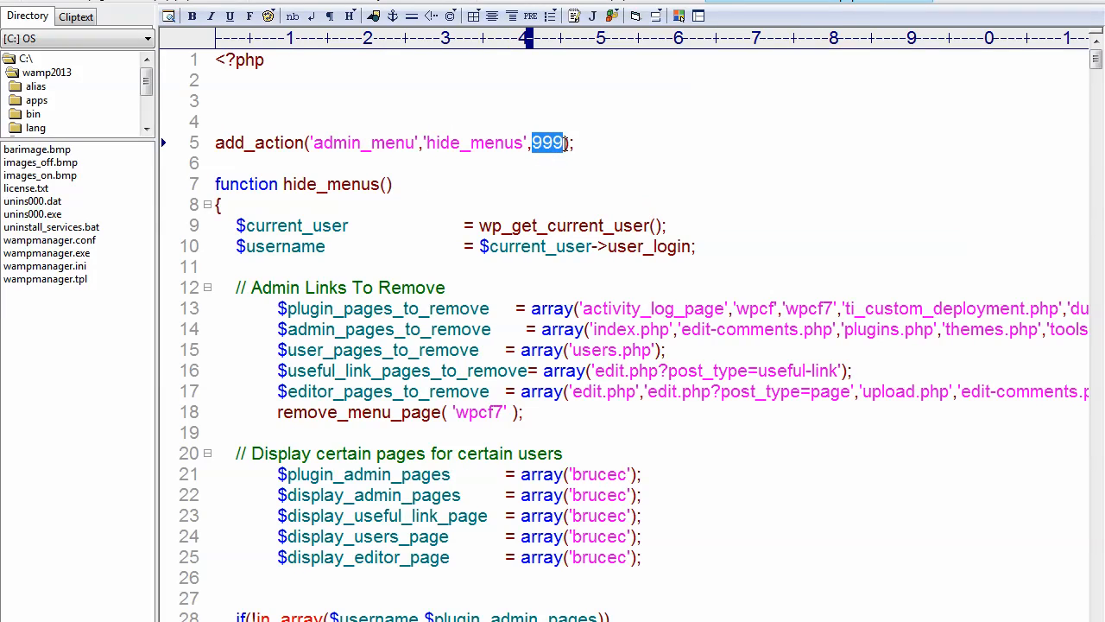
mouse_move(456, 148)
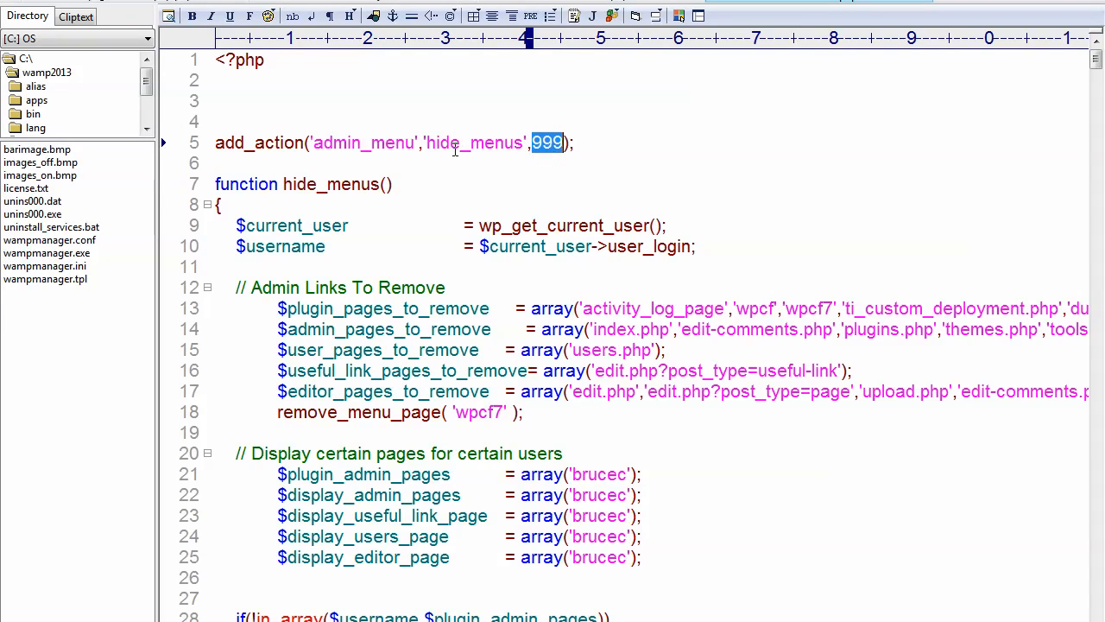
- Match the hide_menus callback name in the hook with the function's own declaration
double_click(473, 142)
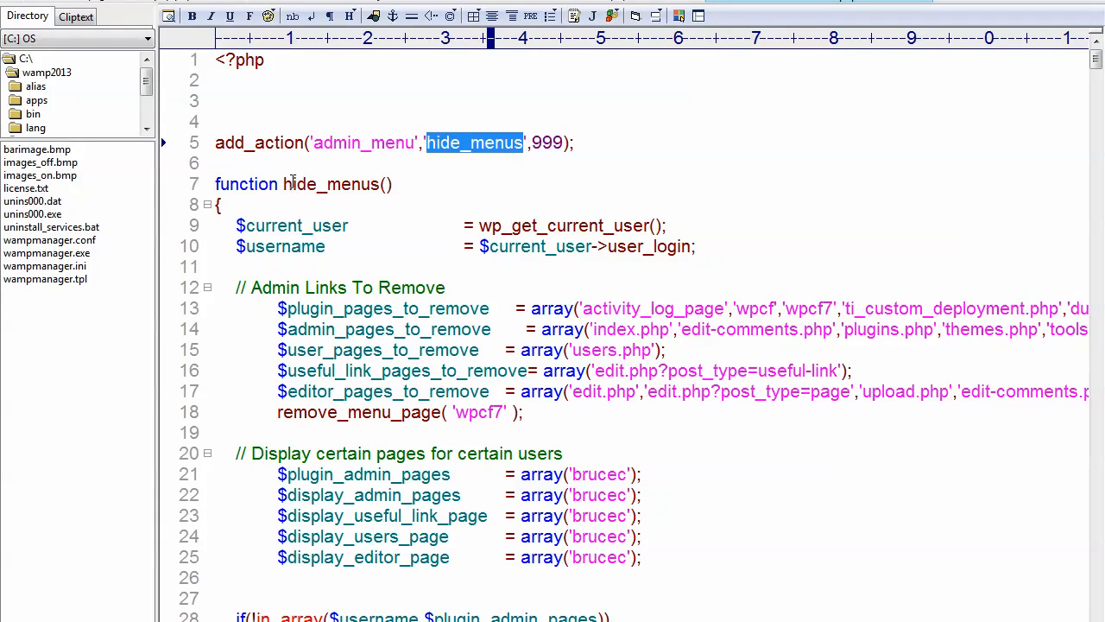
double_click(332, 183)
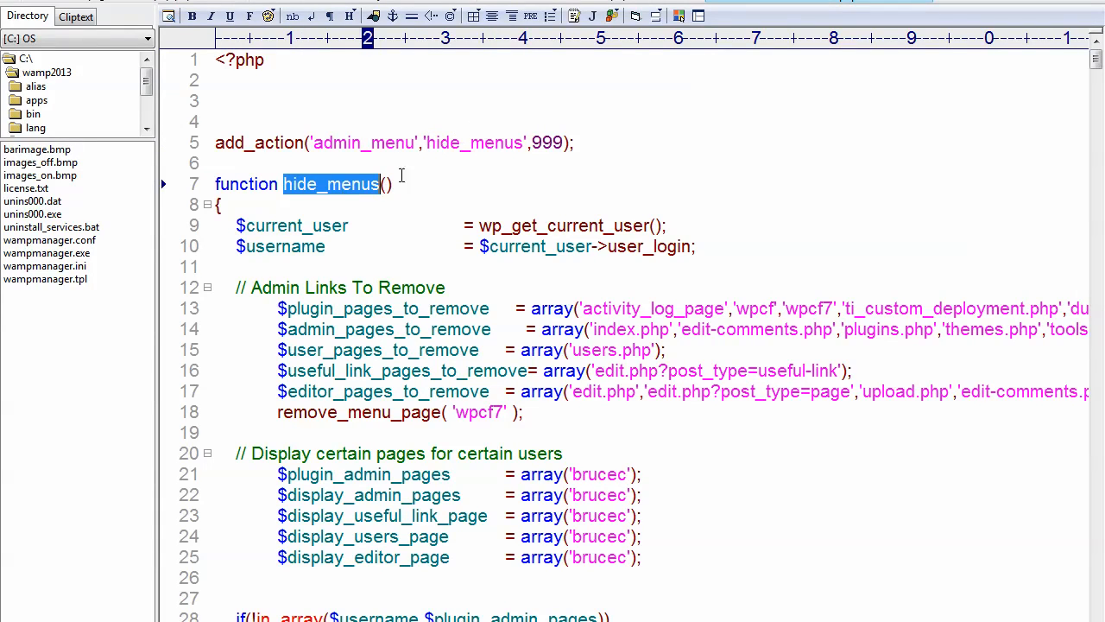
double_click(362, 142)
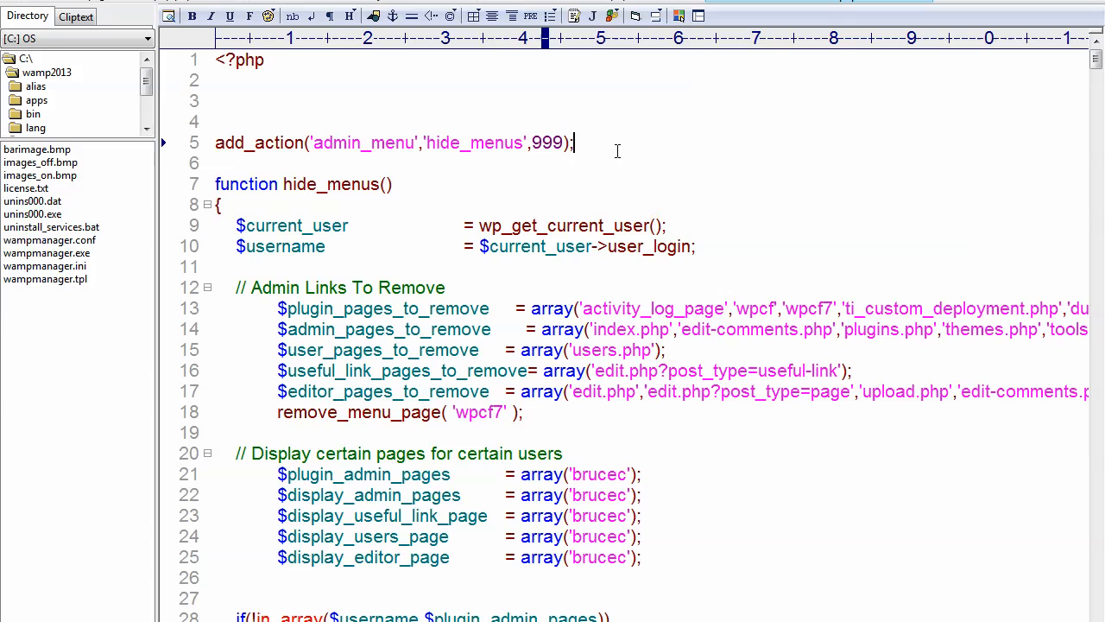
double_click(363, 142)
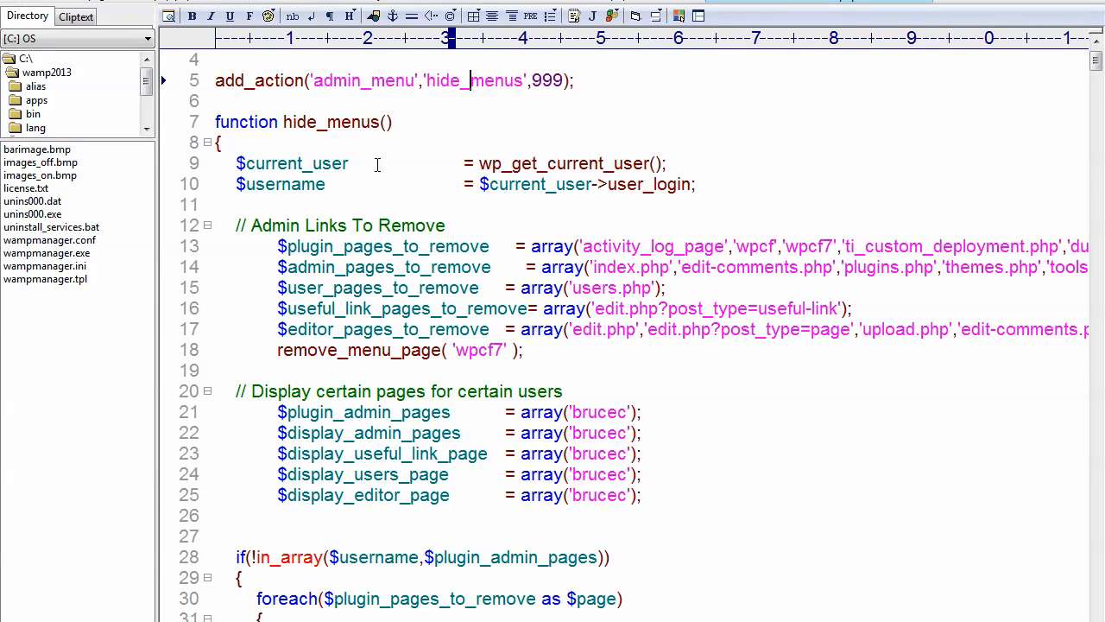
double_click(278, 183)
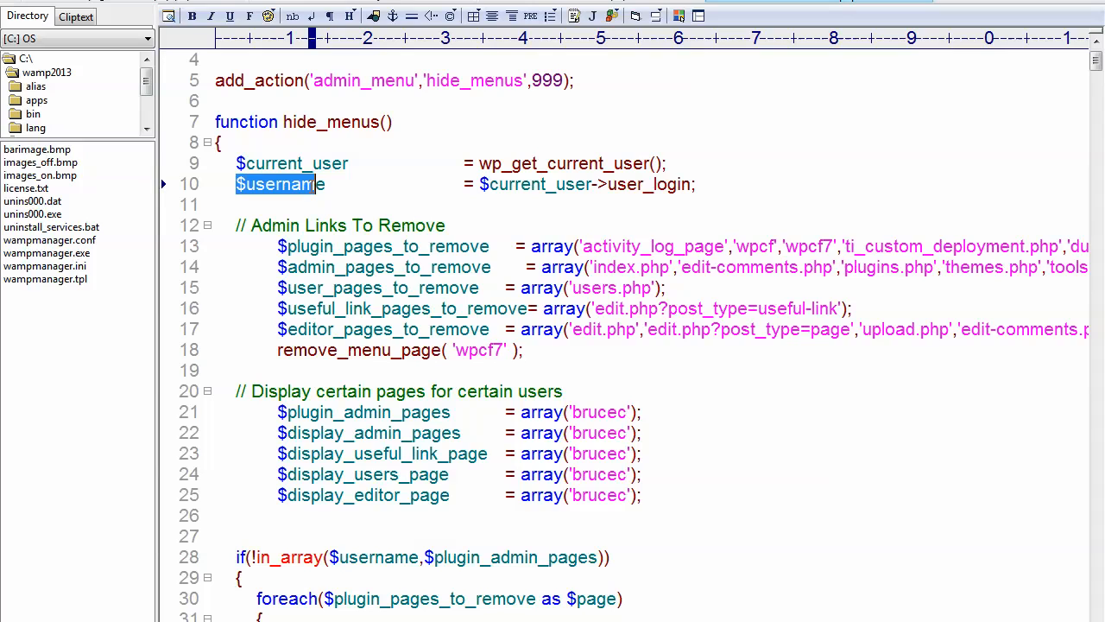
left_click(568, 183)
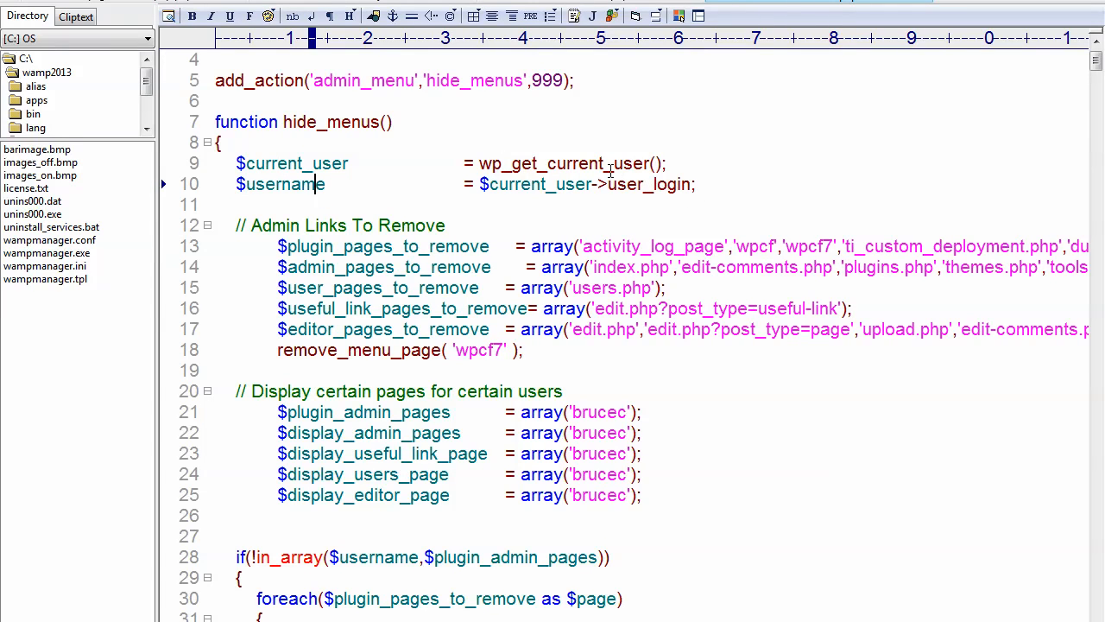
mouse_move(623, 171)
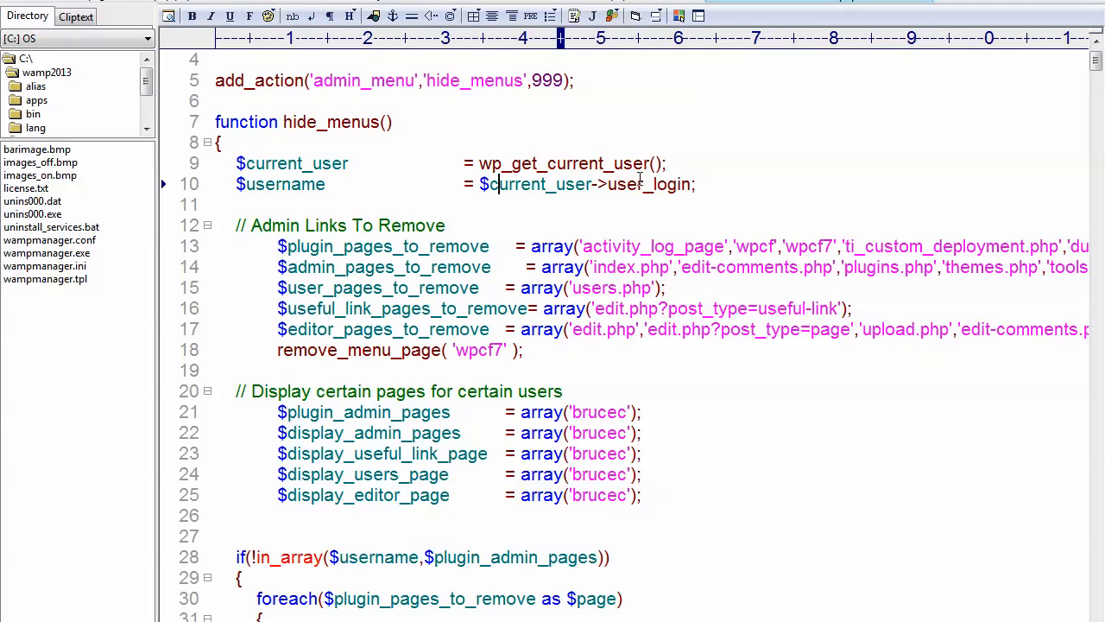
double_click(649, 183)
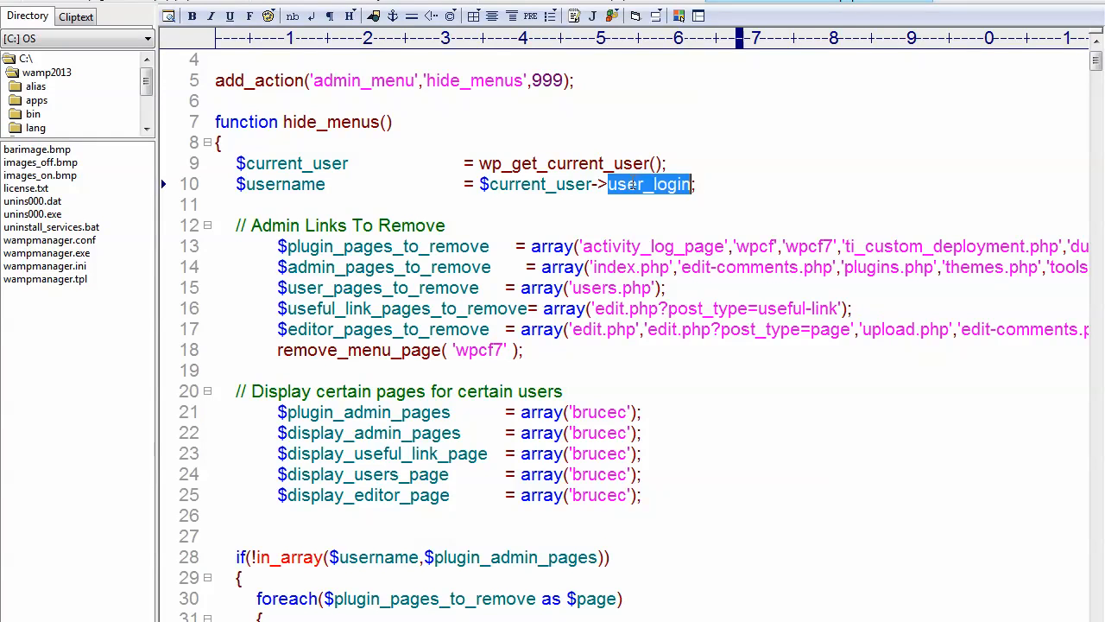
double_click(279, 183)
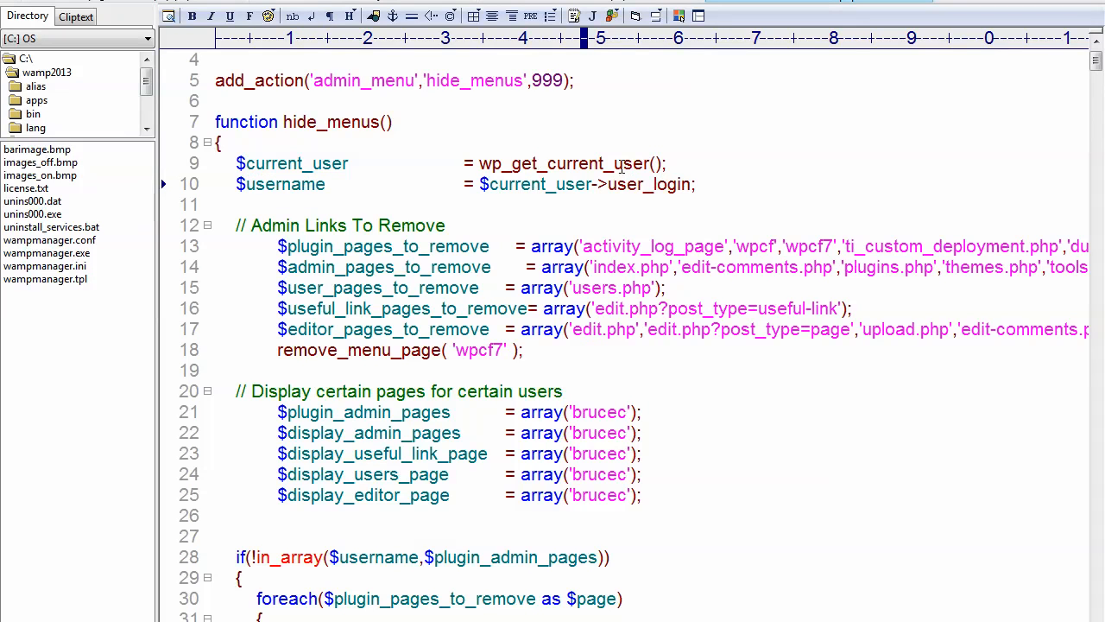
left_click_drag(238, 162, 696, 183)
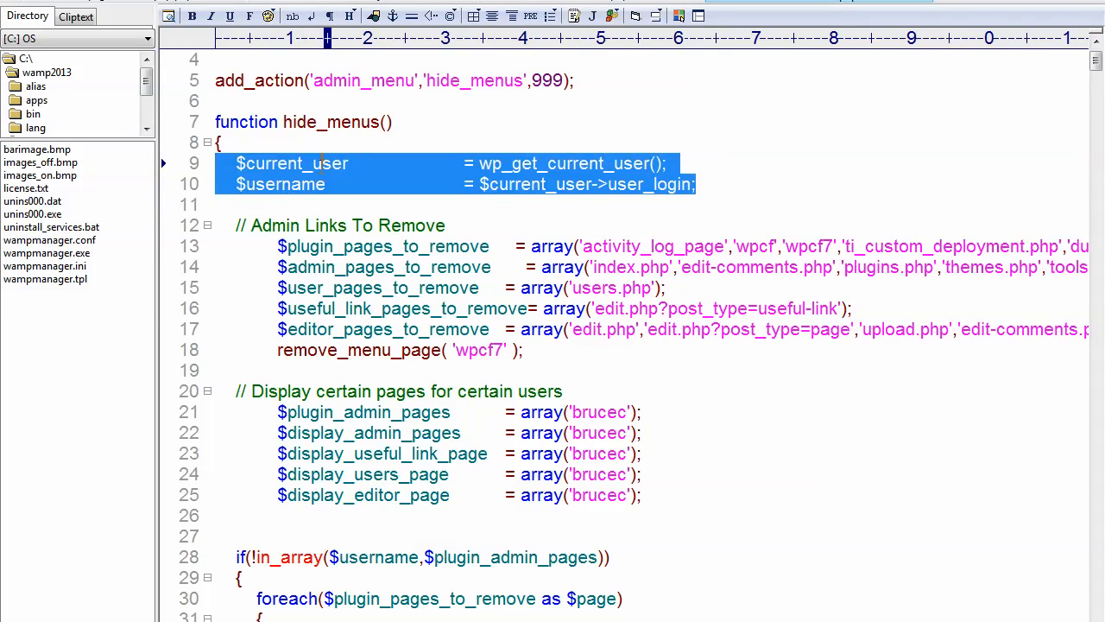
- Align the array assignments and delete the plugin pages, wpcf7 removal and leftover blank lines
left_click(511, 290)
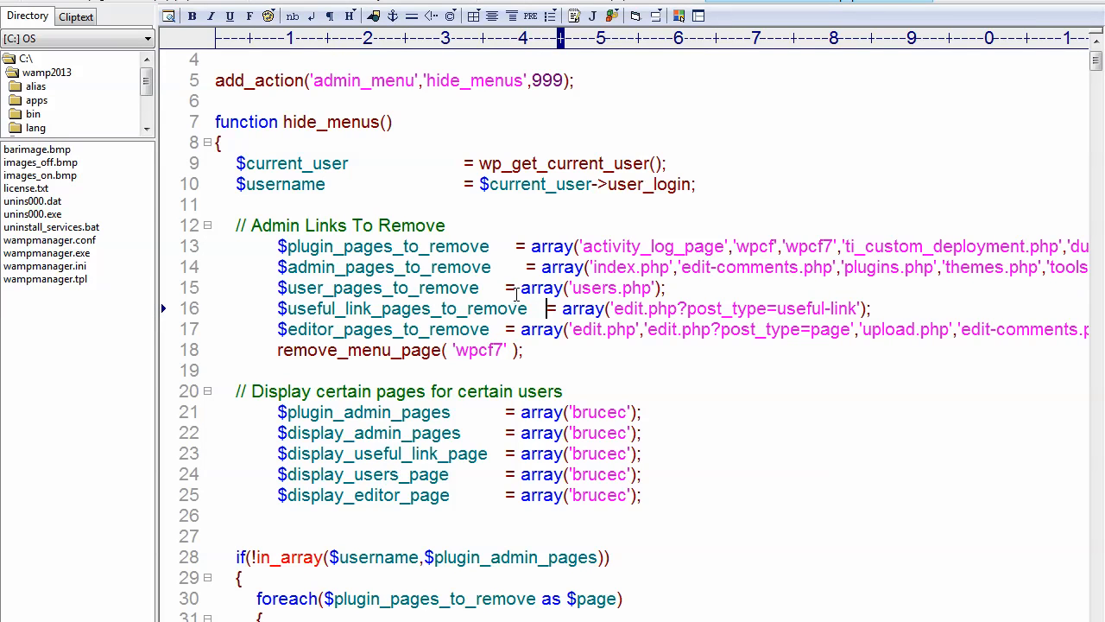
left_click(526, 266)
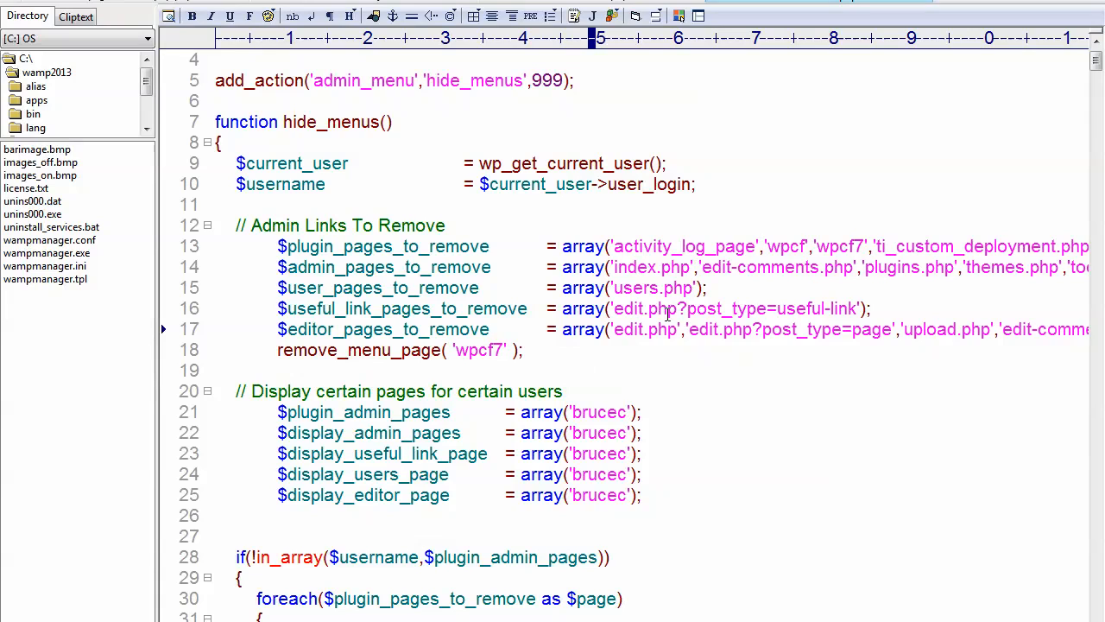
mouse_move(535, 297)
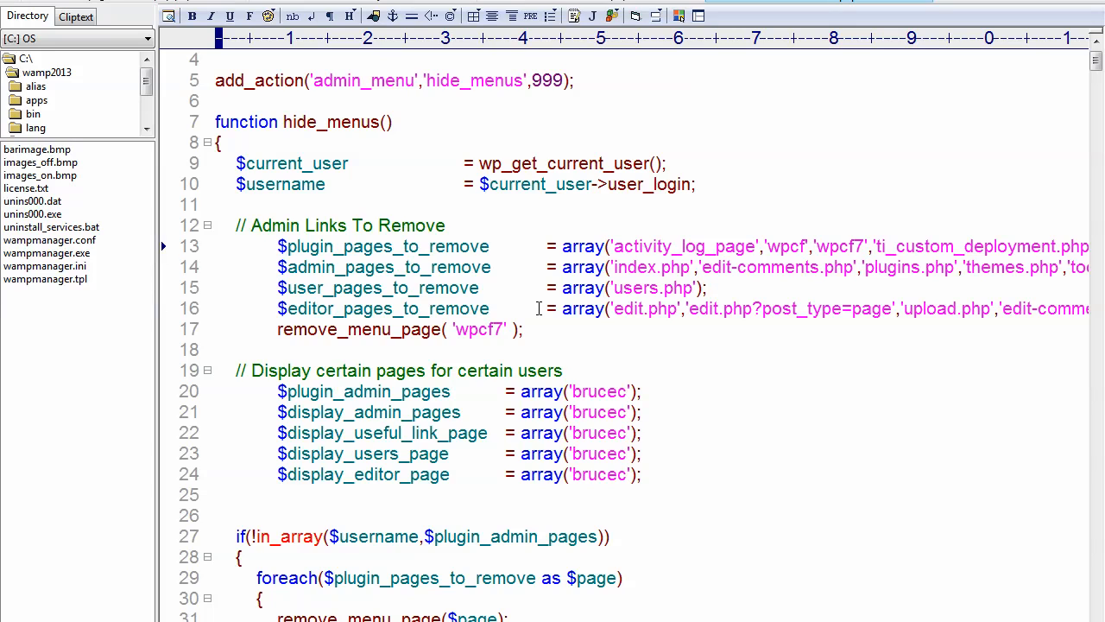
key("Delete")
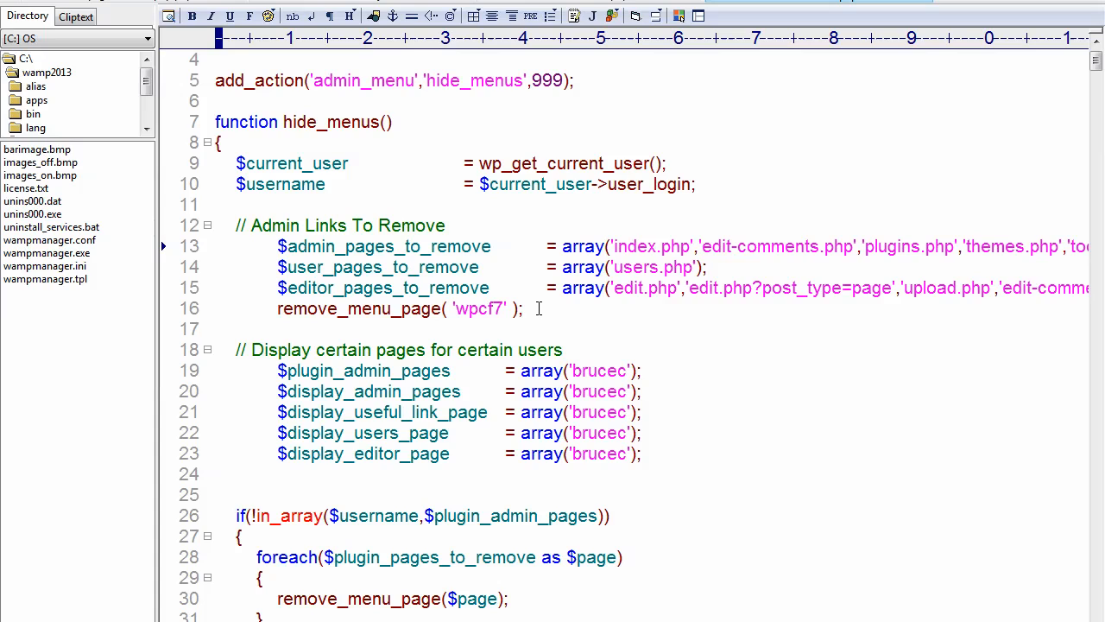
left_click(482, 307)
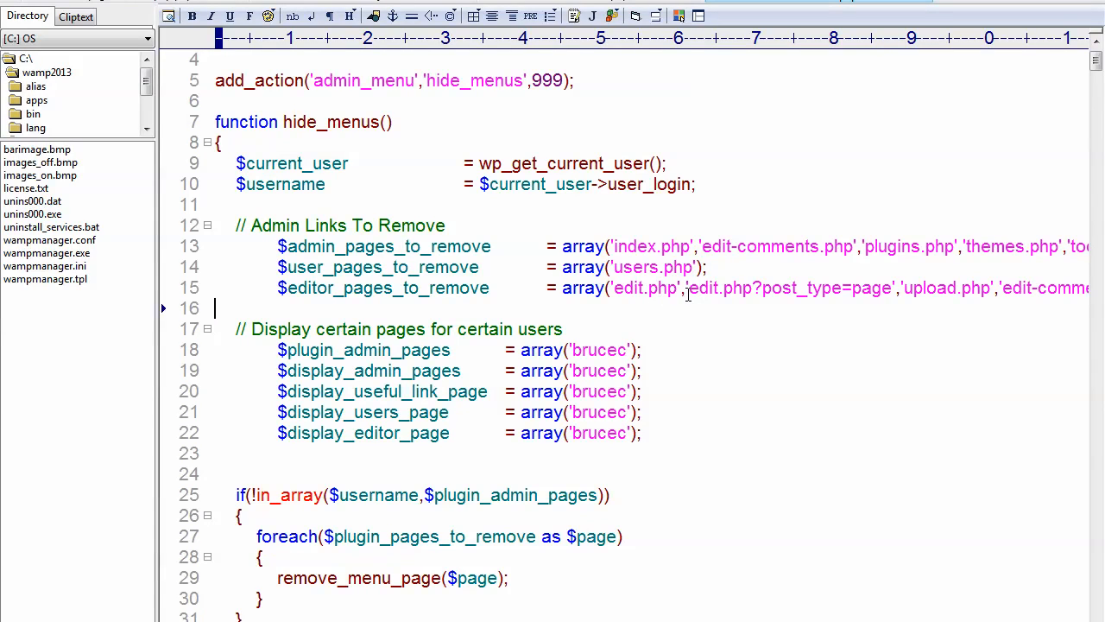
left_click(925, 287)
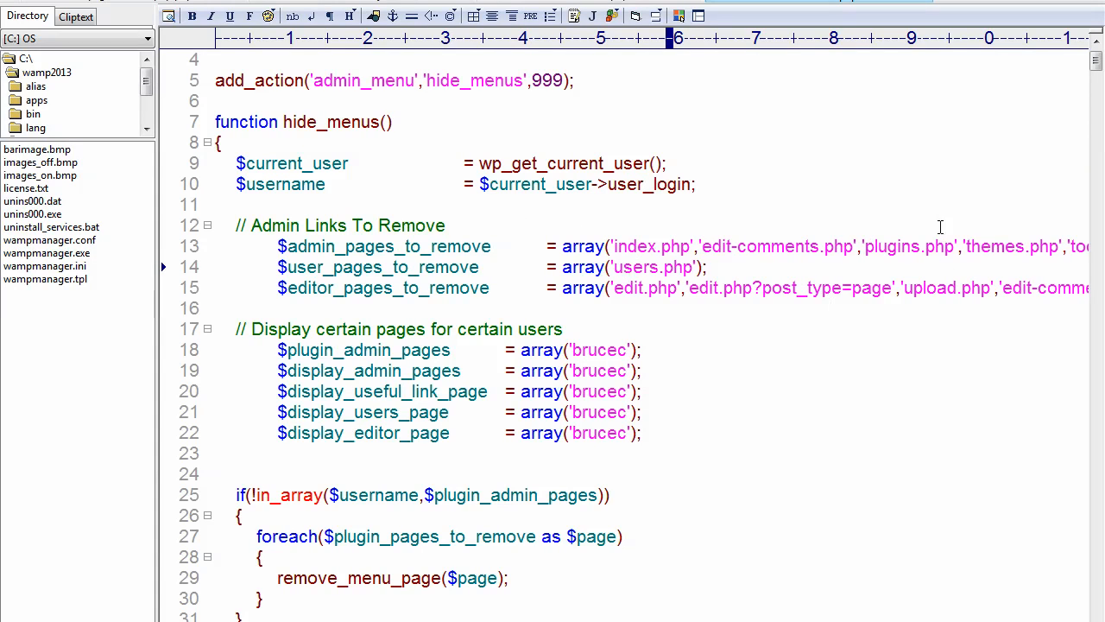
mouse_move(780, 525)
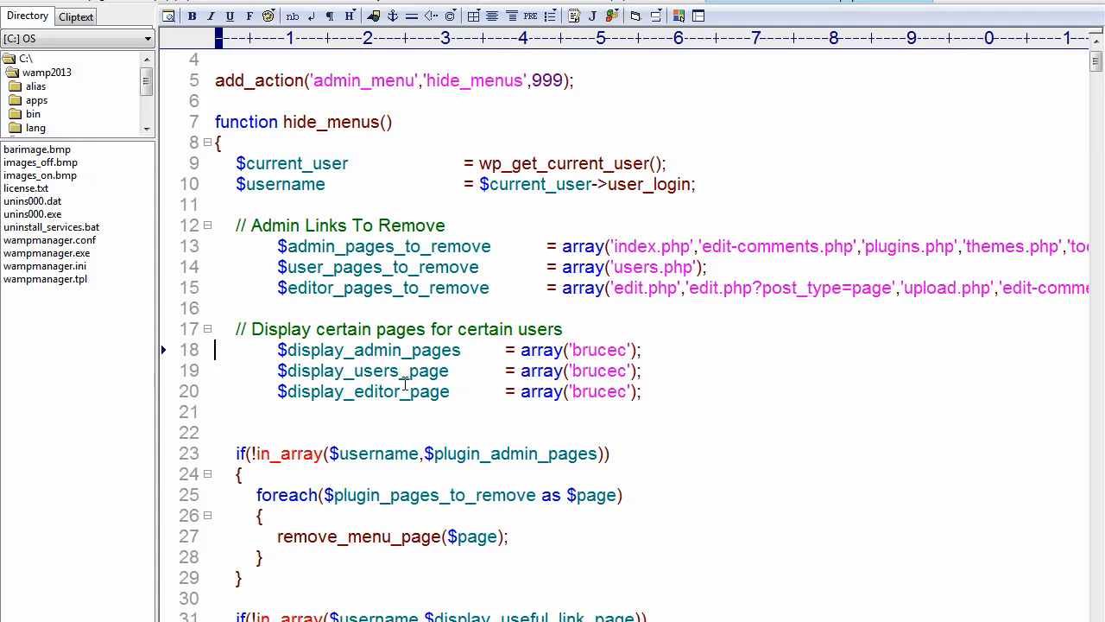
mouse_move(625, 369)
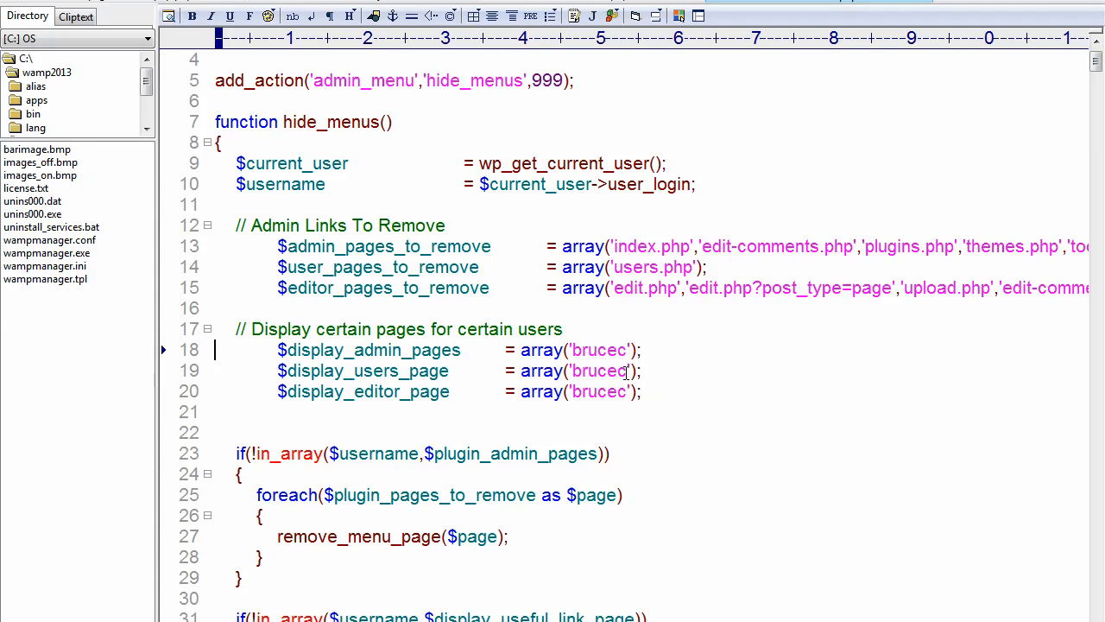
- Set 'admin' as the only username in the $display_users_page array
type("admin")
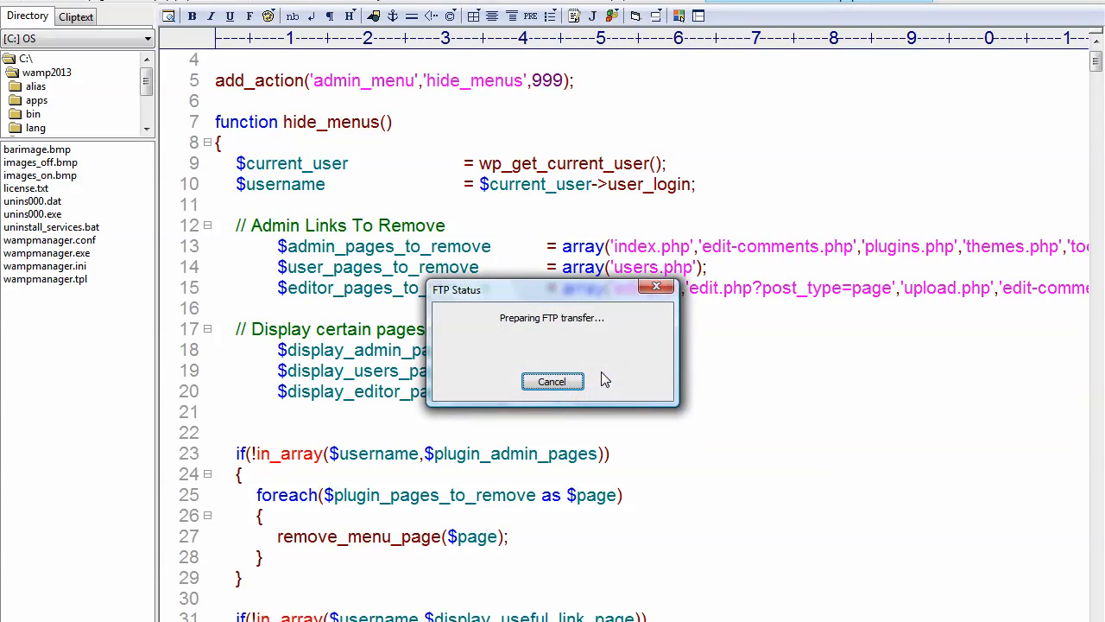
- Reload the WordPress dashboard and check the sidebar no longer shows the Users menu
left_click(552, 381)
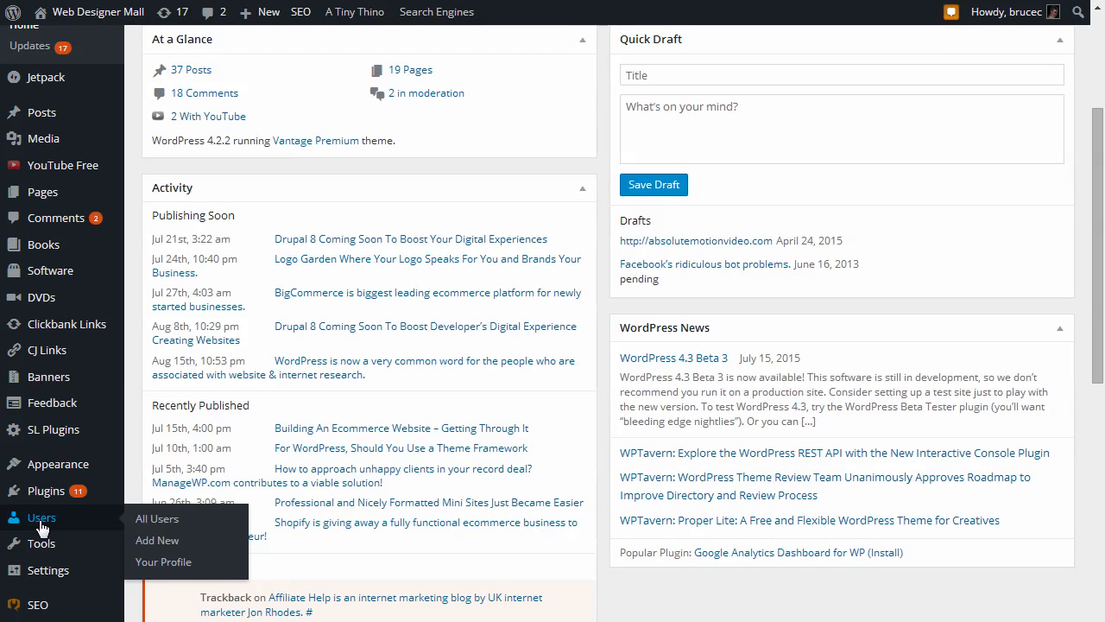
left_click(157, 518)
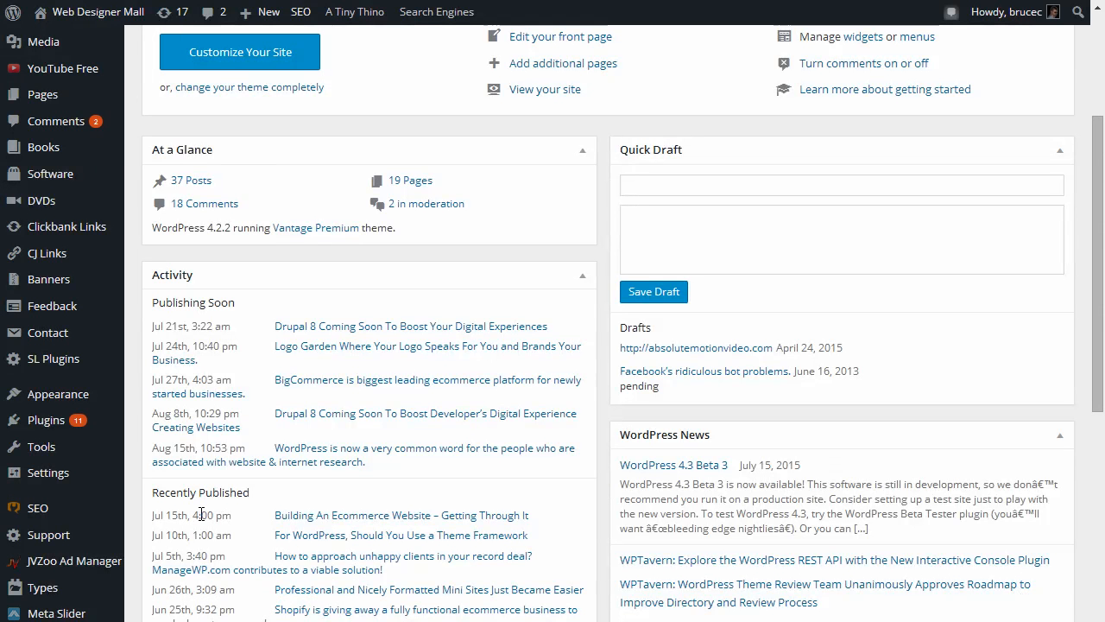
scroll("up", 3)
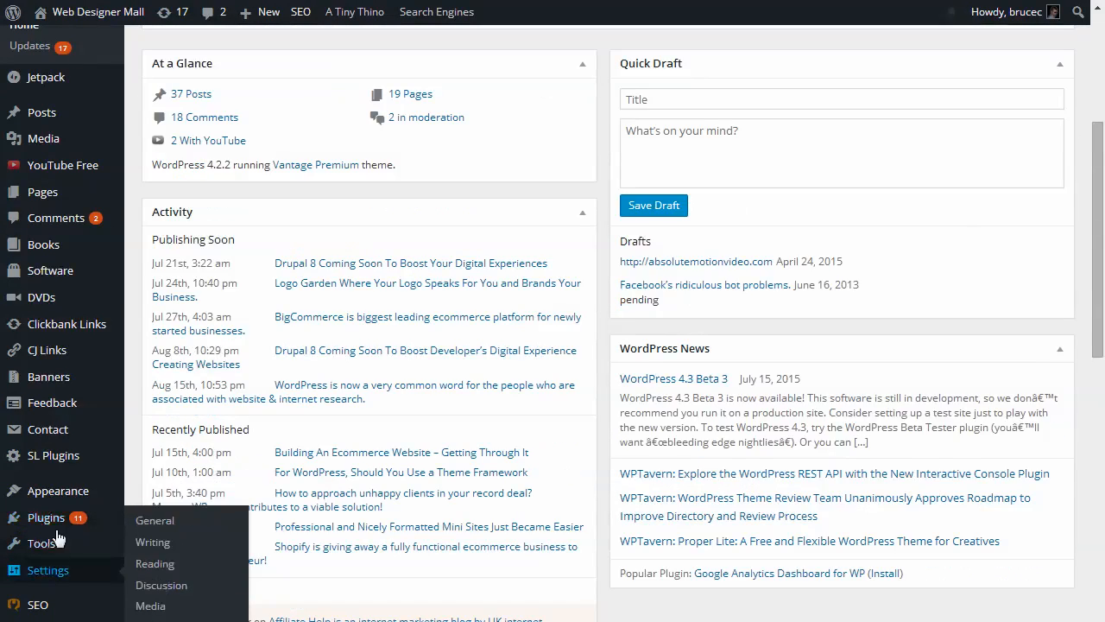
mouse_move(41, 542)
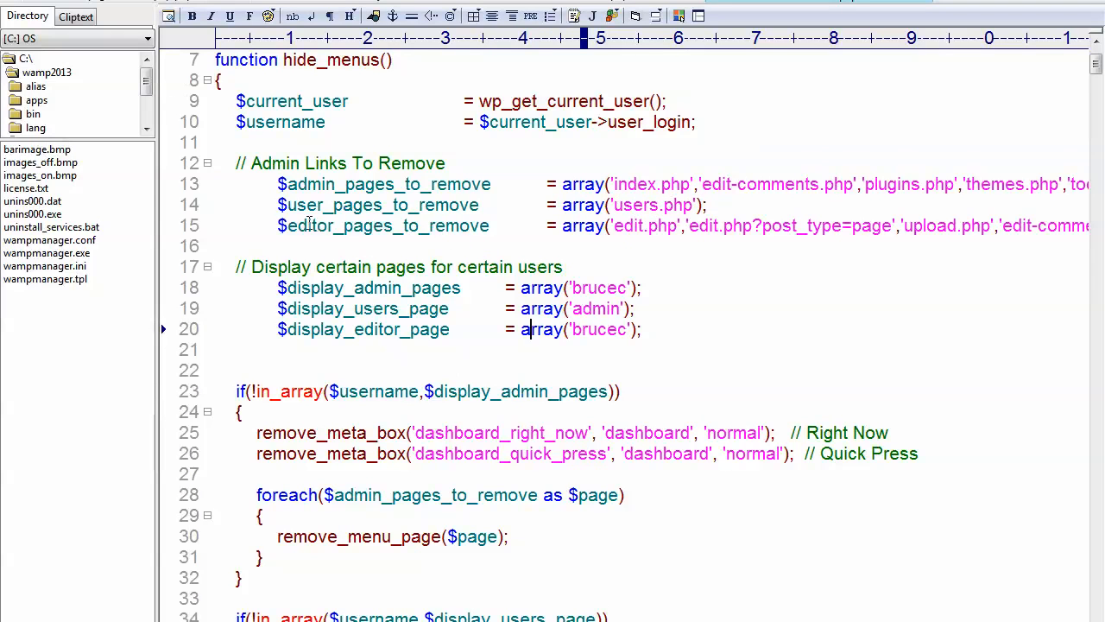
- Review the removal arrays and set 'brucec' back as the username in $display_users_page
double_click(380, 204)
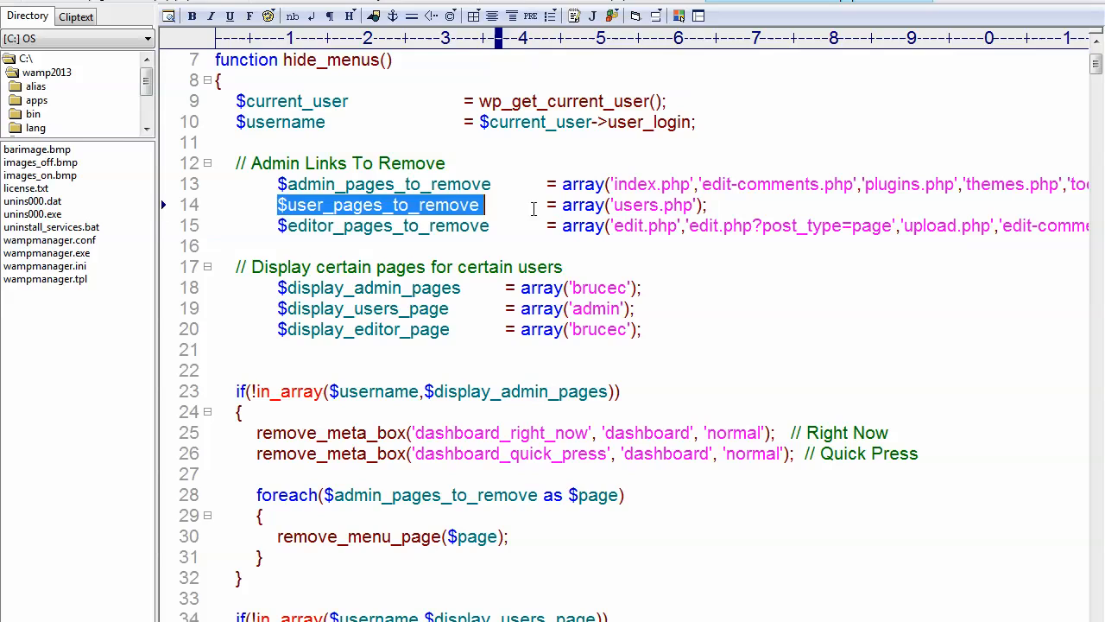
left_click(570, 390)
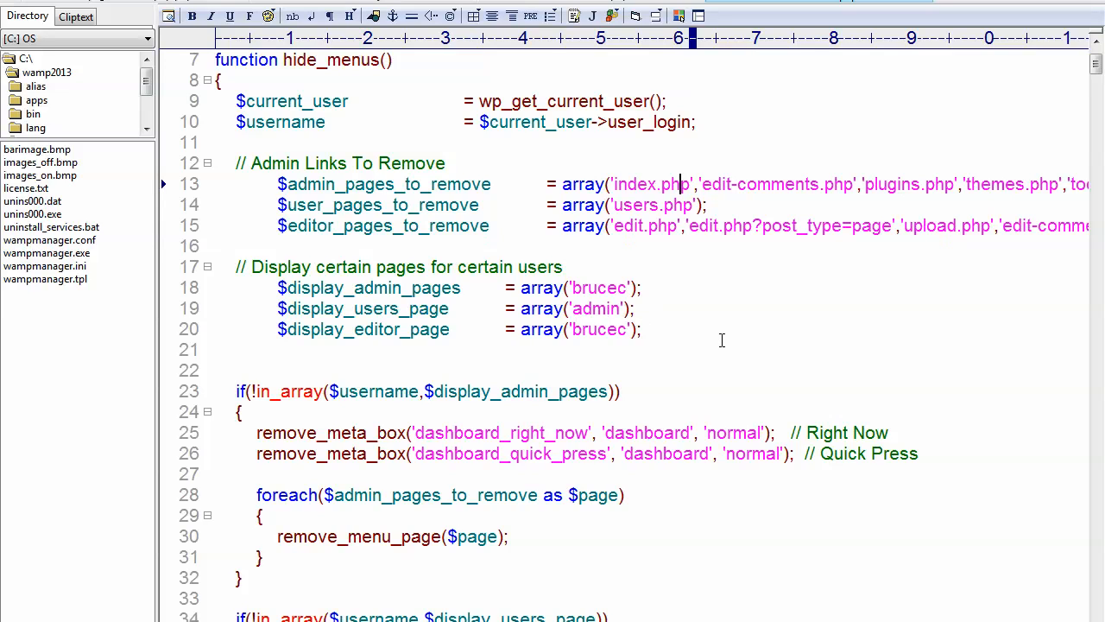
double_click(595, 307)
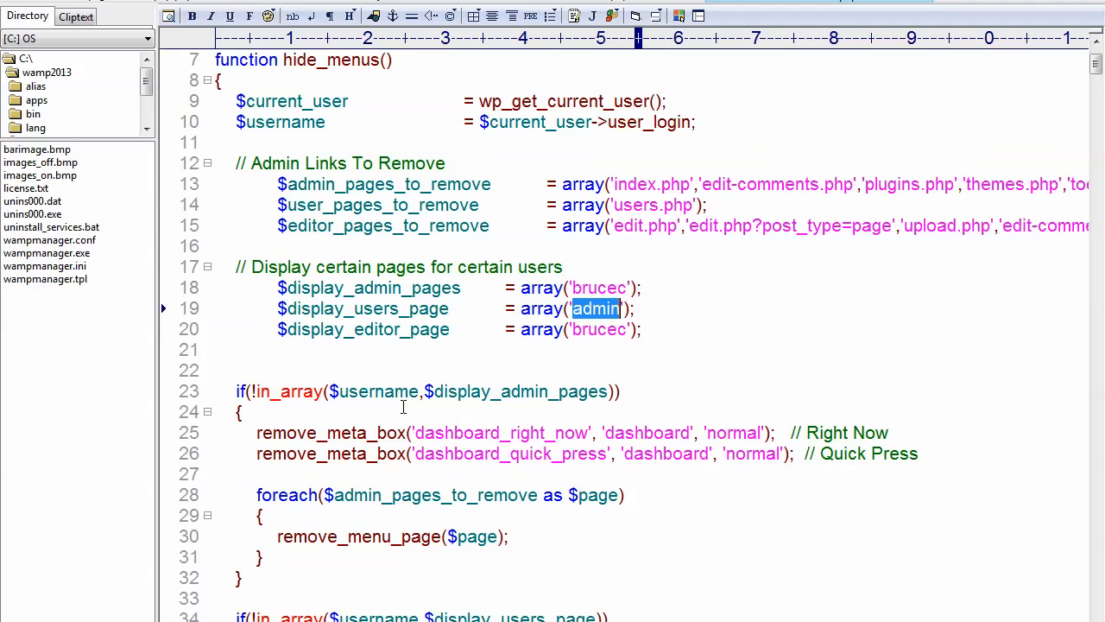
type("brucec")
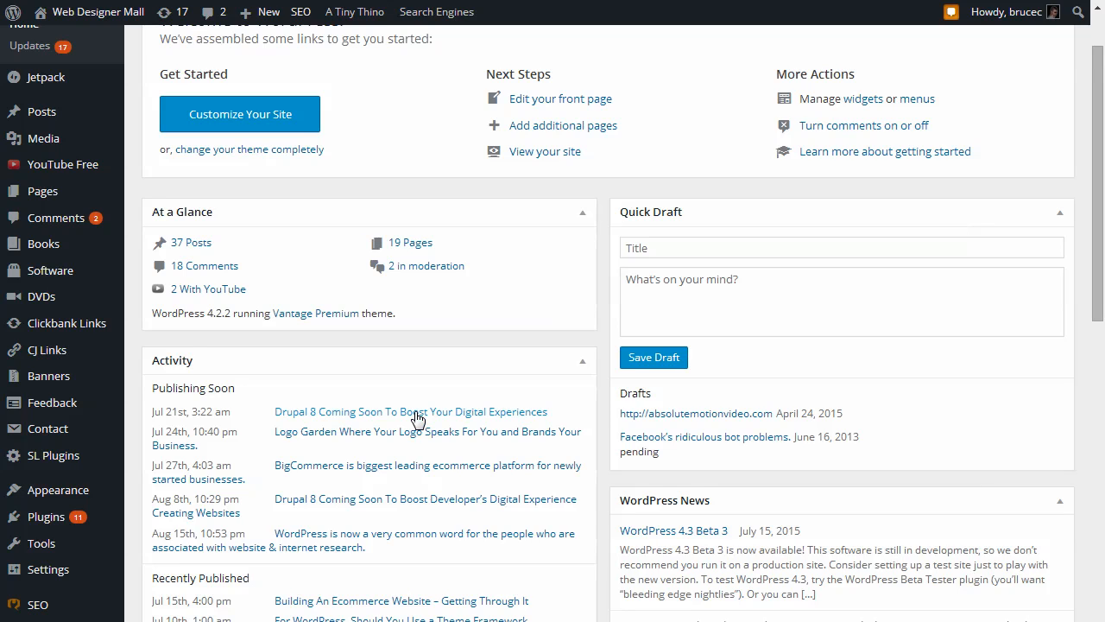
scroll("down", 3)
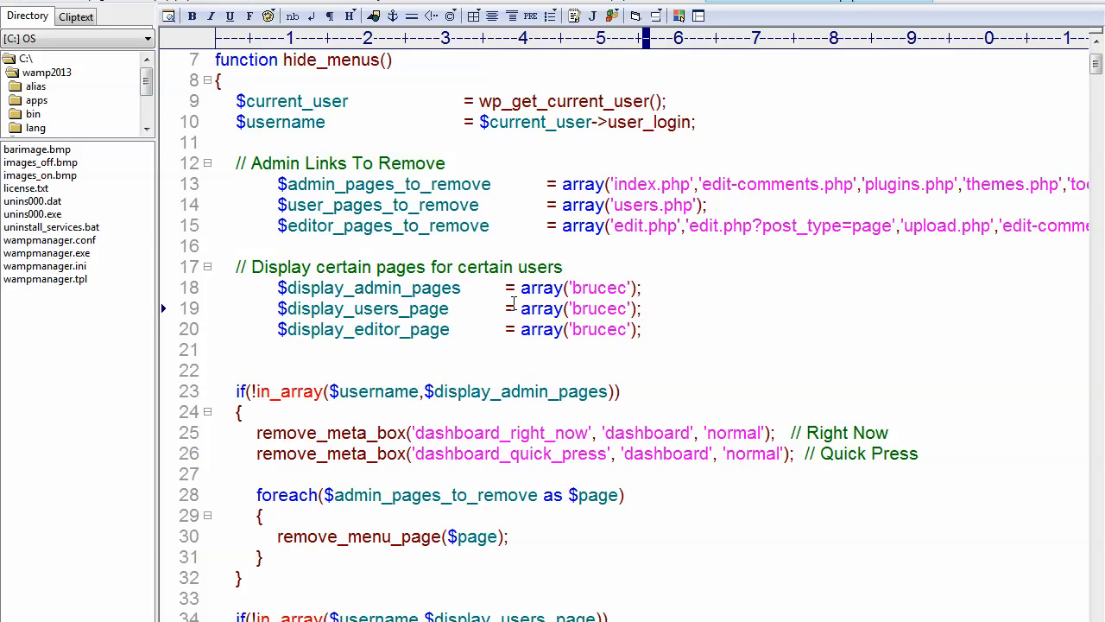
scroll("down", 3)
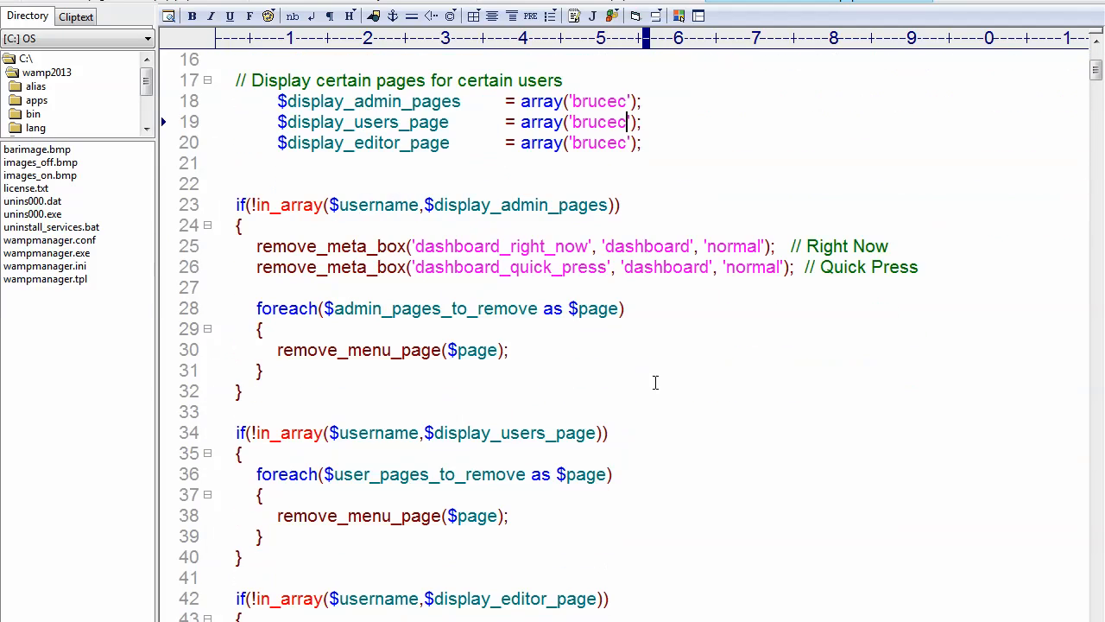
scroll("down", 3)
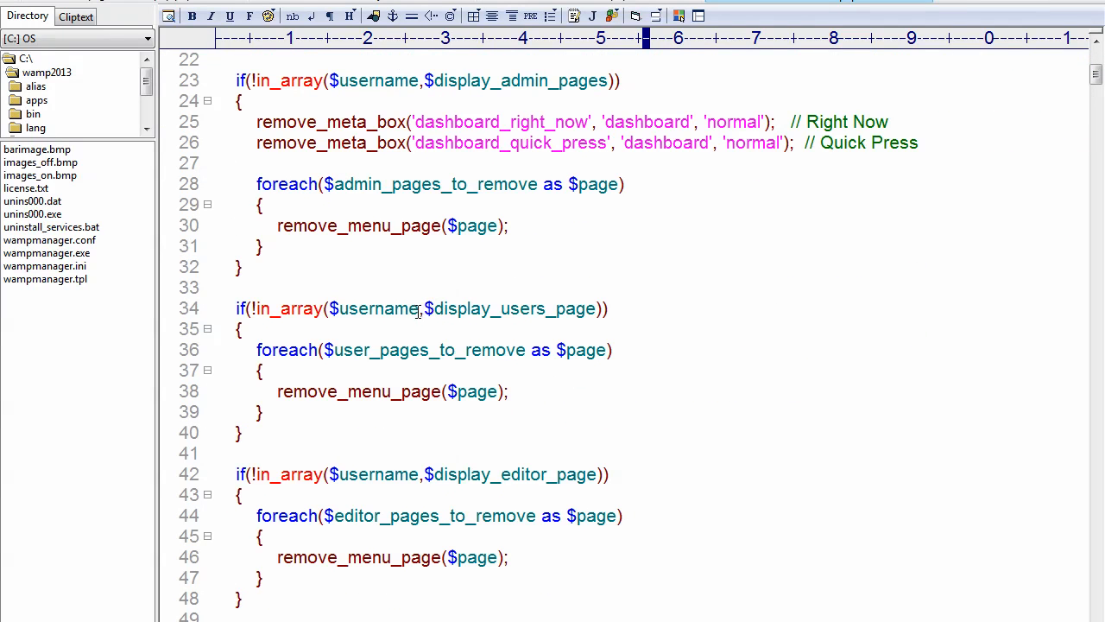
mouse_move(284, 386)
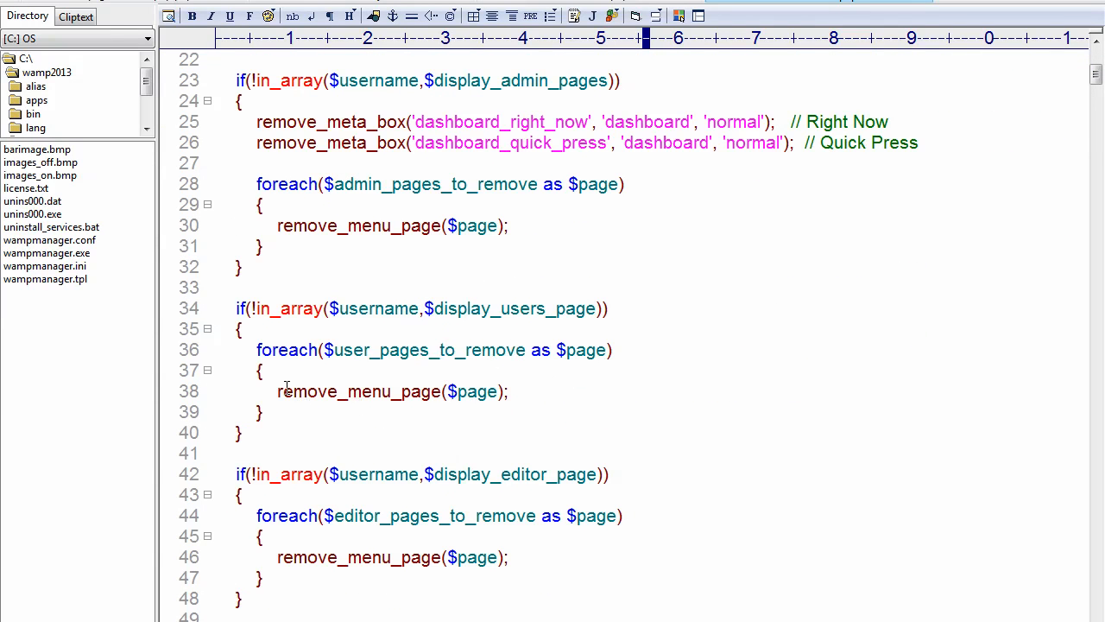
double_click(359, 390)
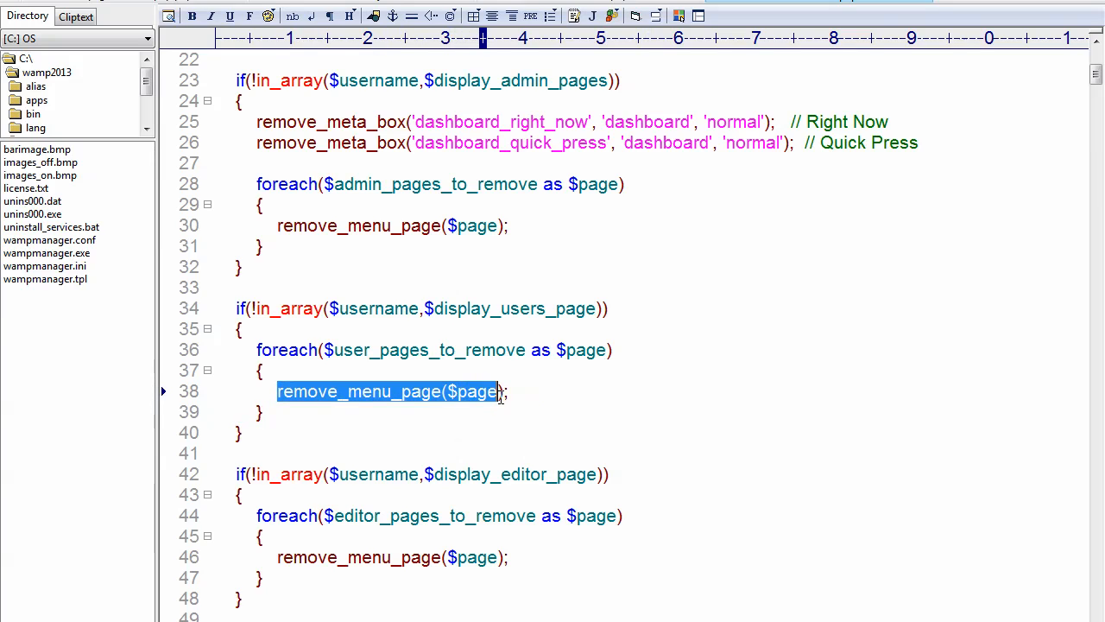
left_click(508, 390)
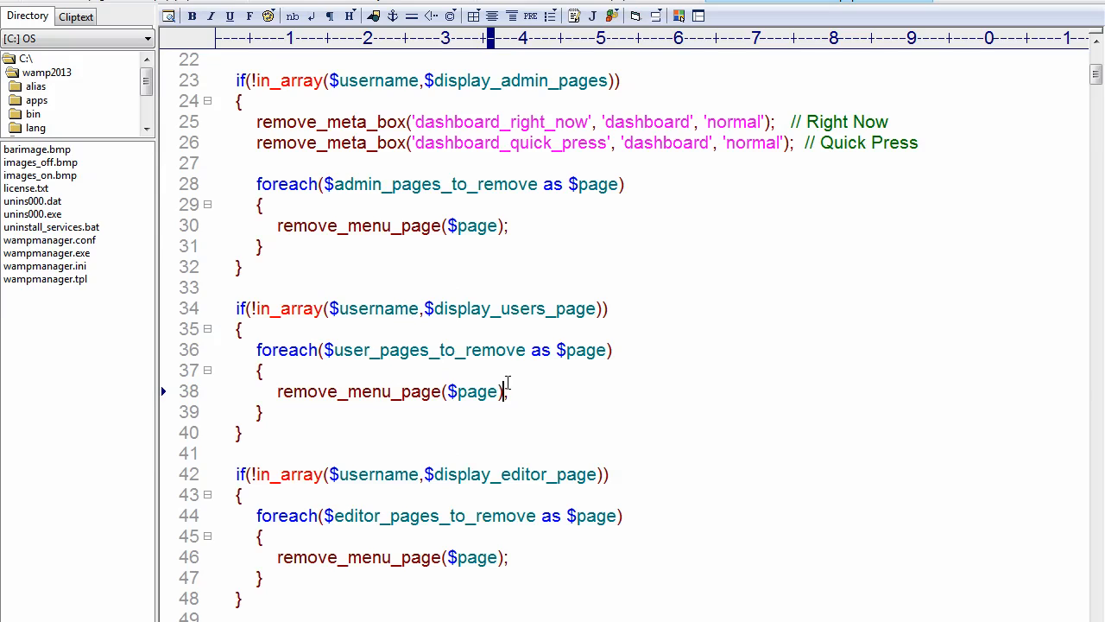
scroll("up", 3)
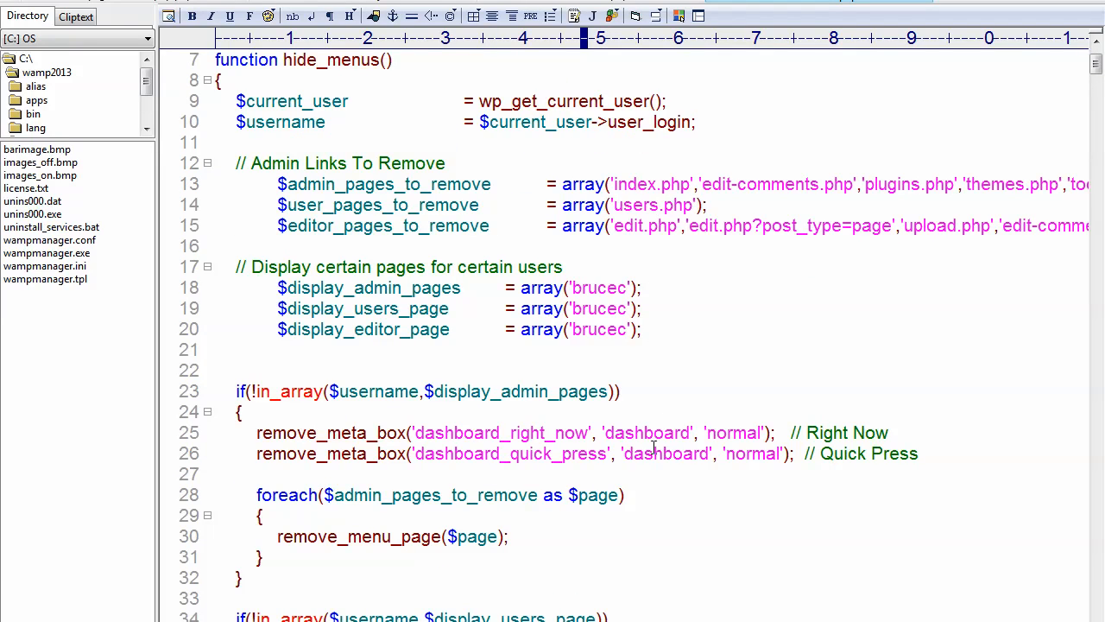
scroll("down", 3)
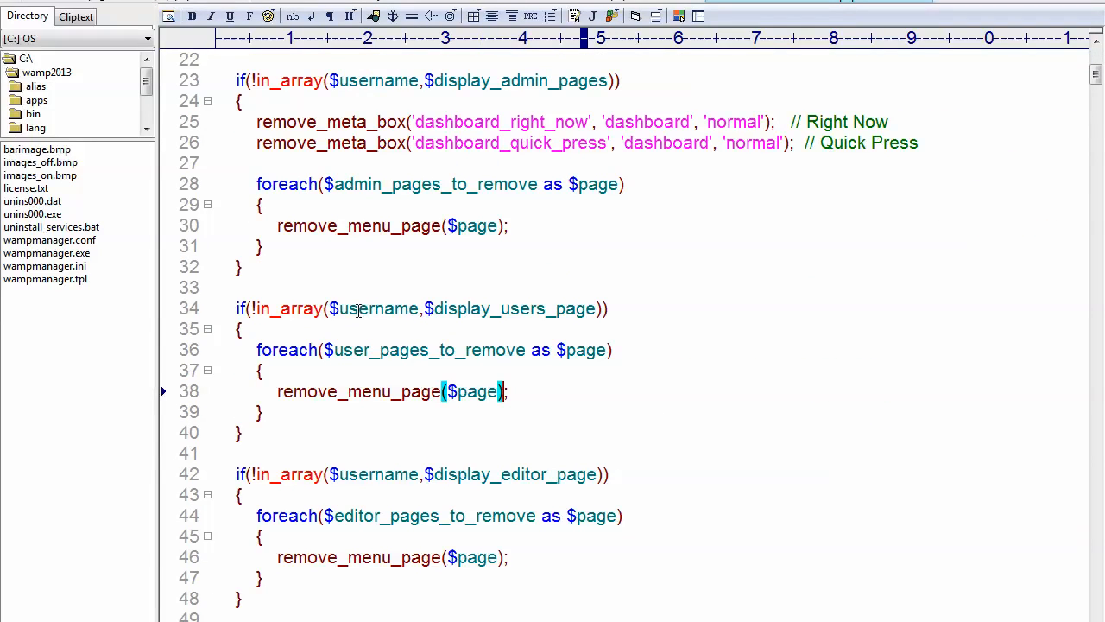
scroll("up", 3)
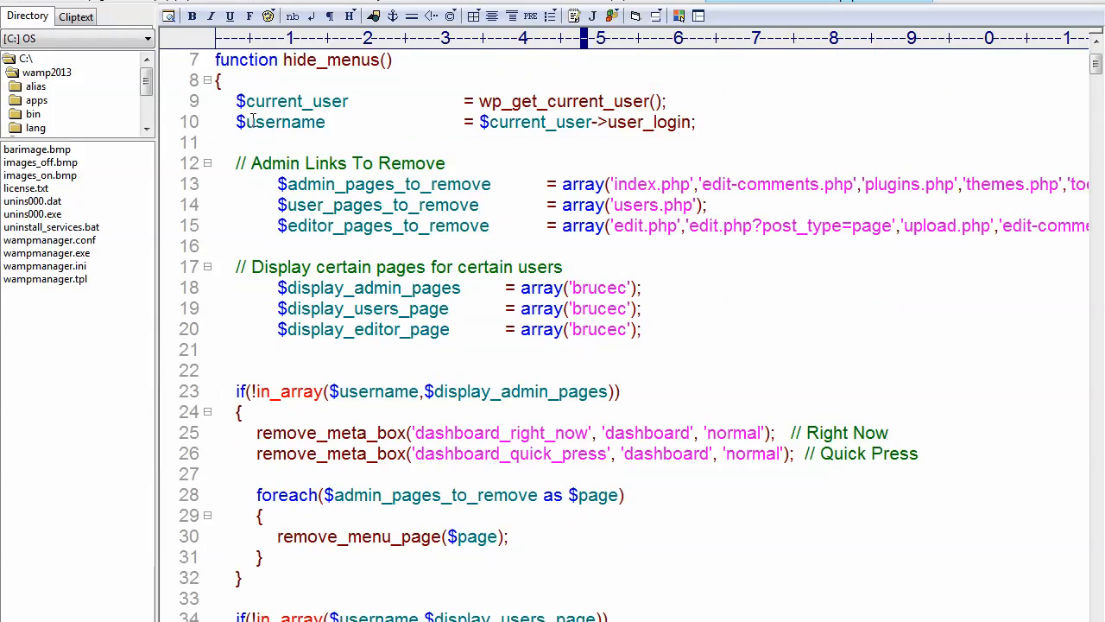
scroll("down", 3)
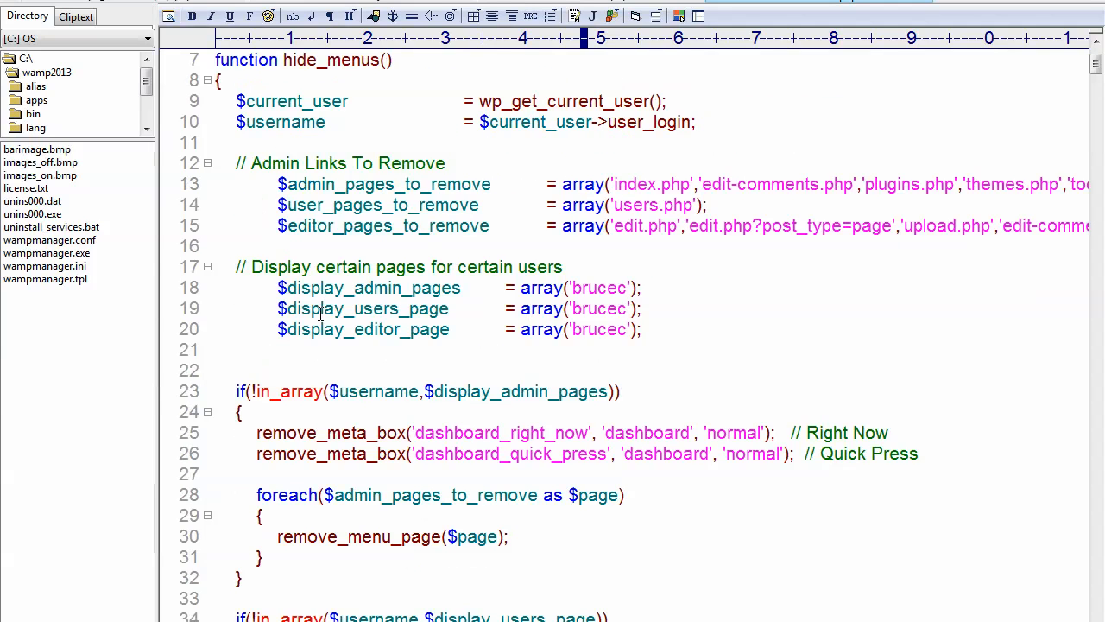
scroll("down", 3)
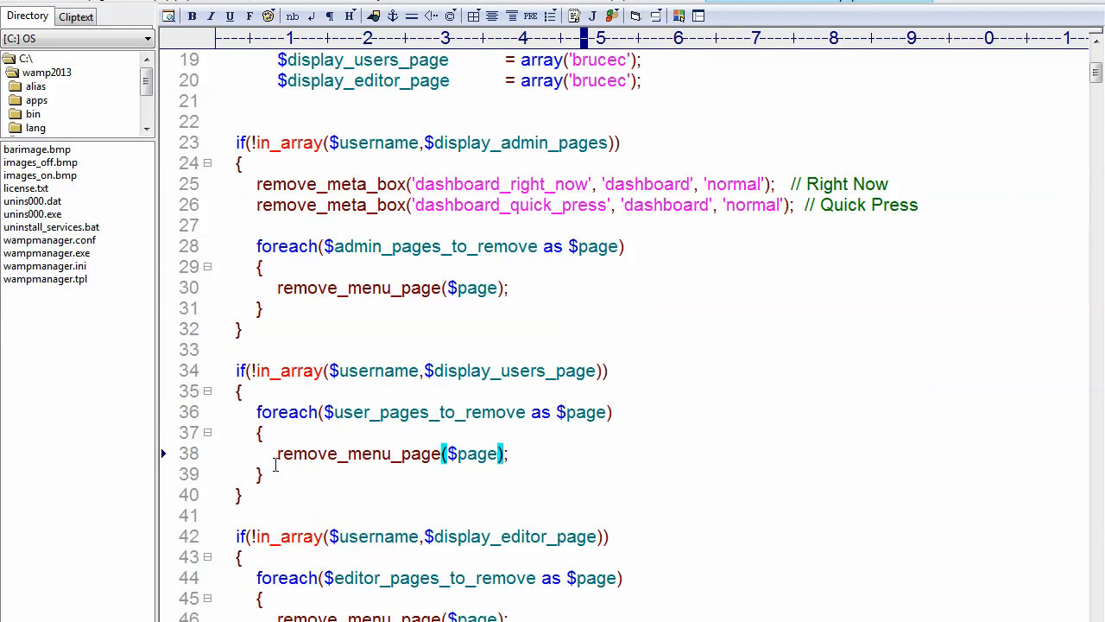
scroll("up", 3)
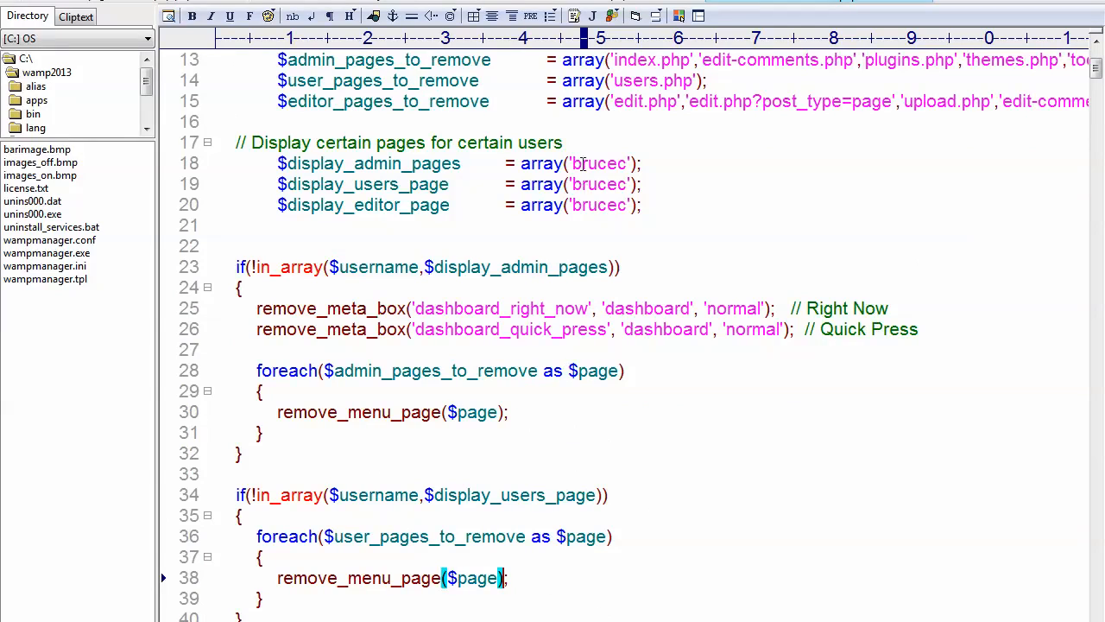
double_click(597, 183)
type("admin")
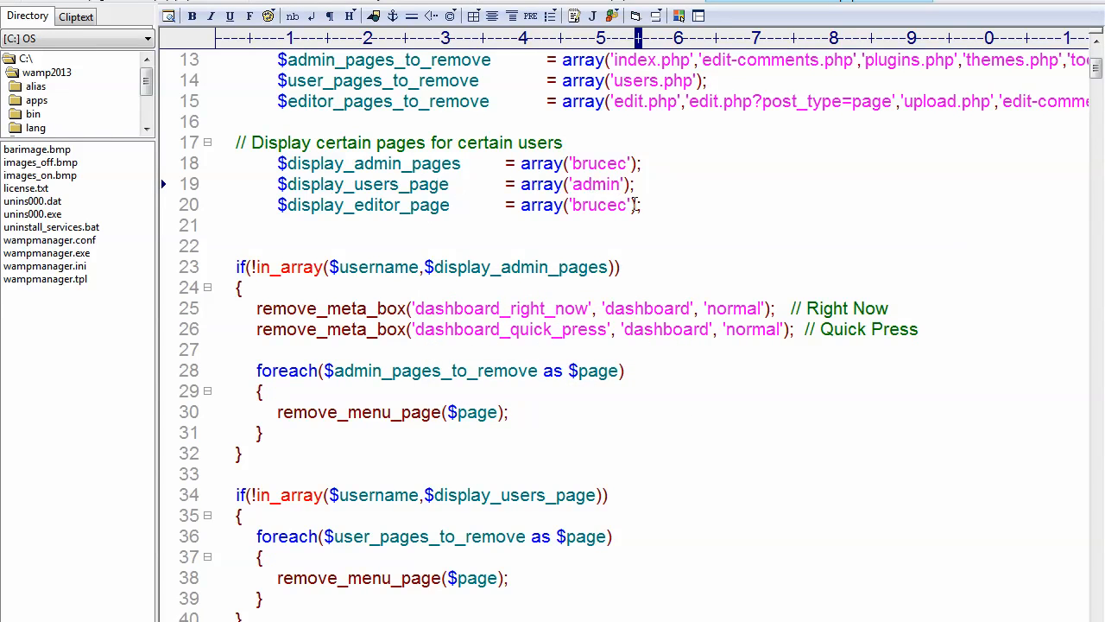
scroll("down", 3)
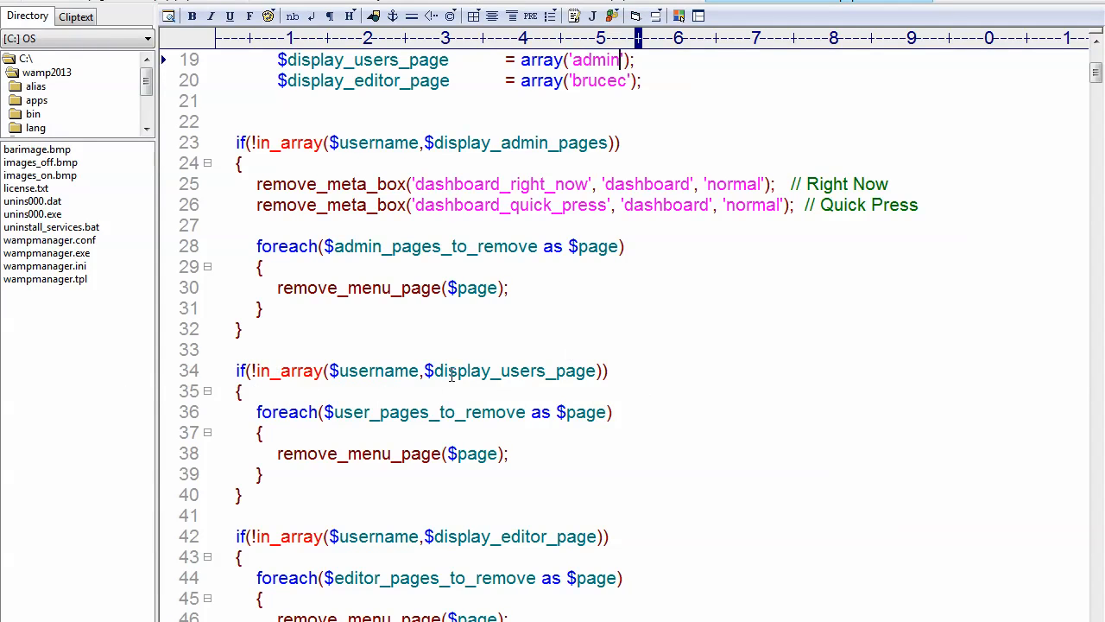
mouse_move(421, 422)
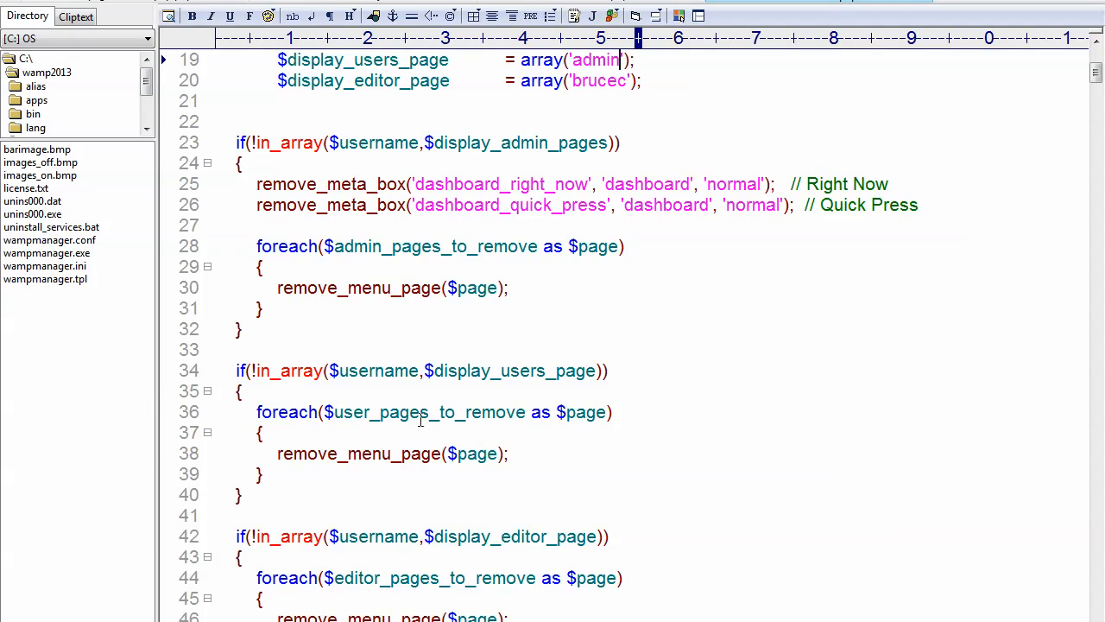
scroll("up", 3)
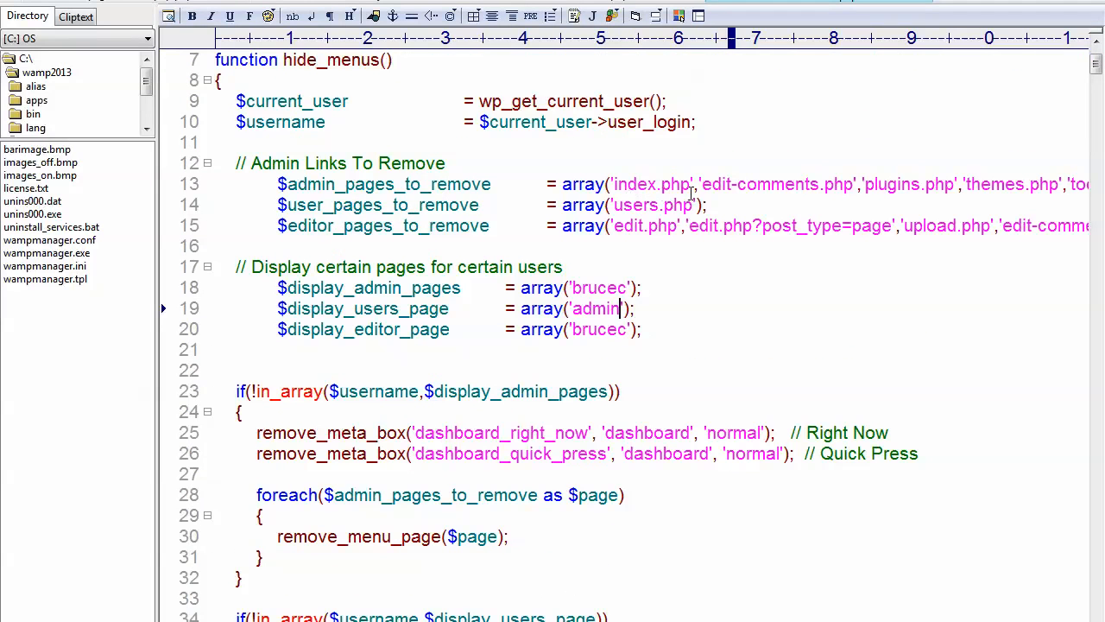
scroll("down", 3)
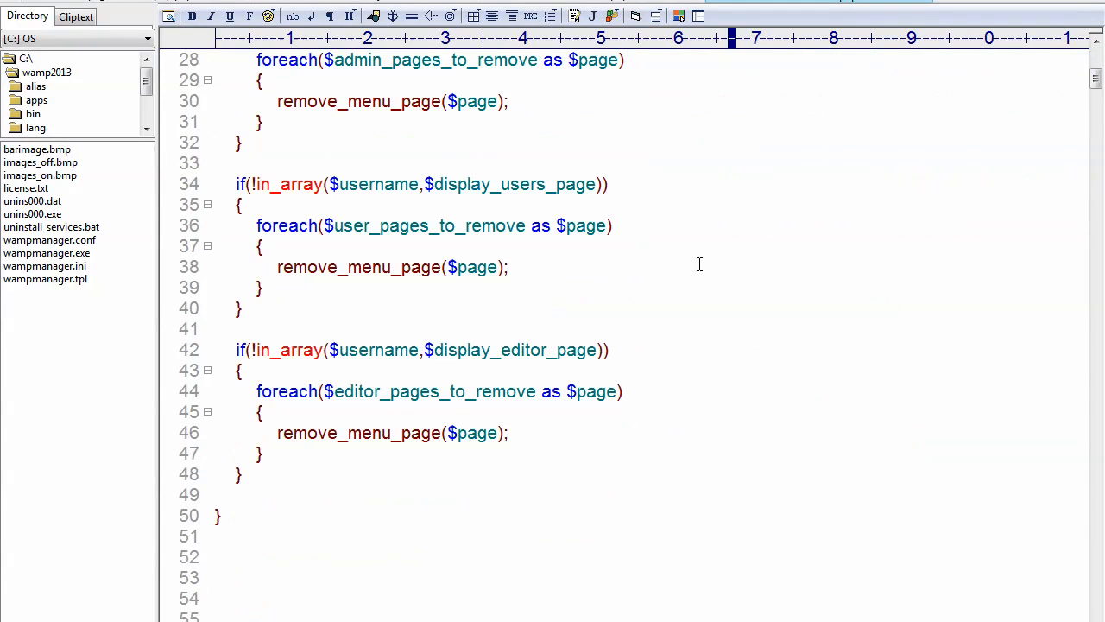
mouse_move(539, 288)
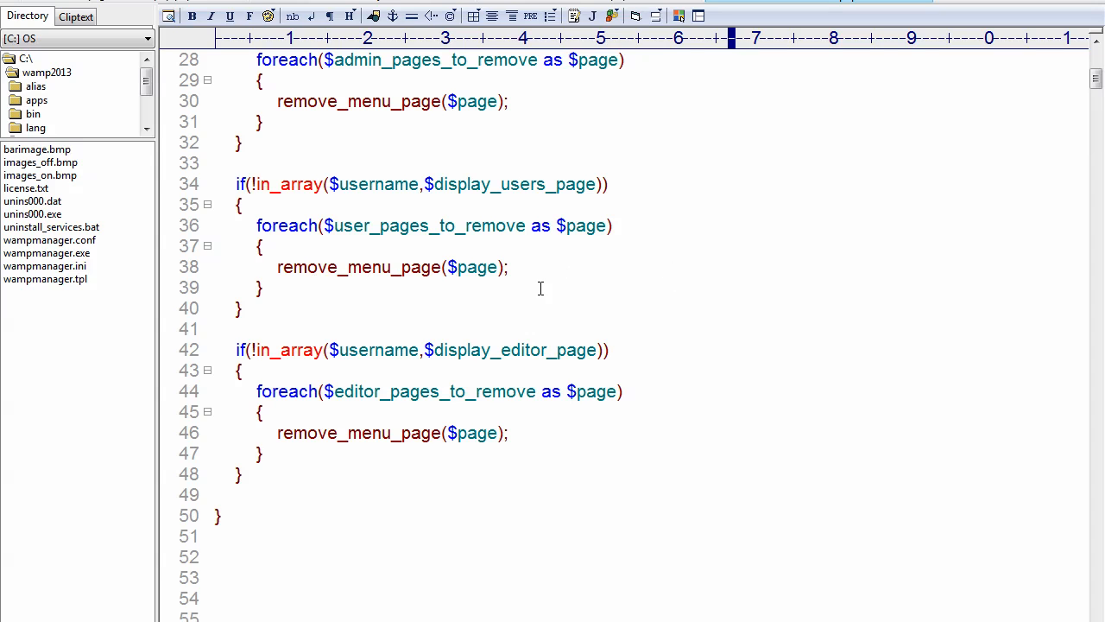
scroll("up", 3)
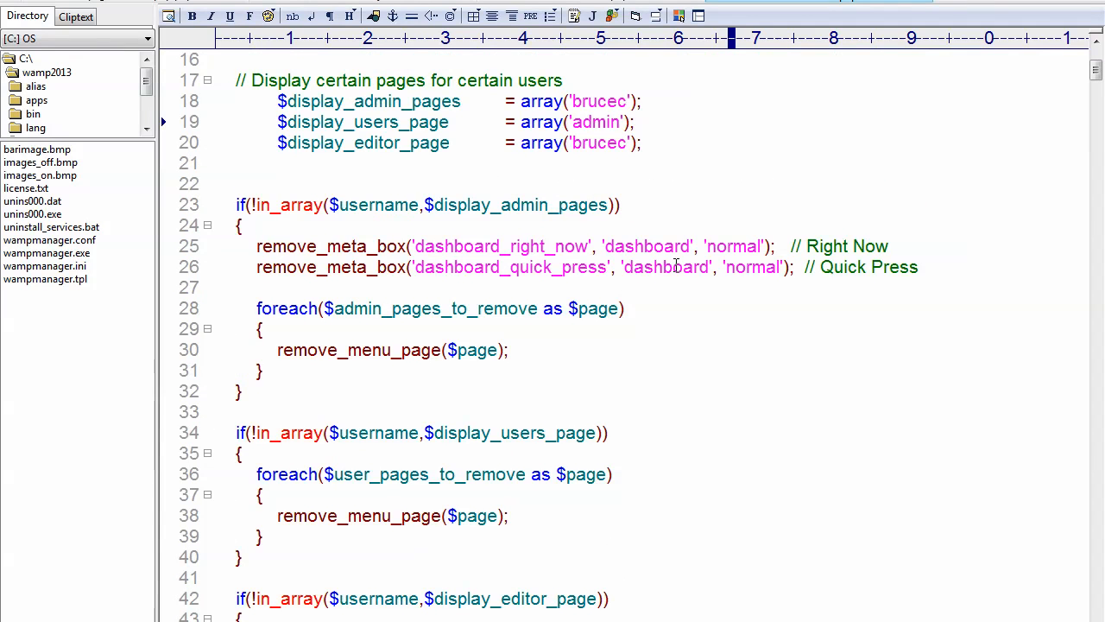
- Replace the username in the $display_admin_pages array with 'admin'
scroll("up", 3)
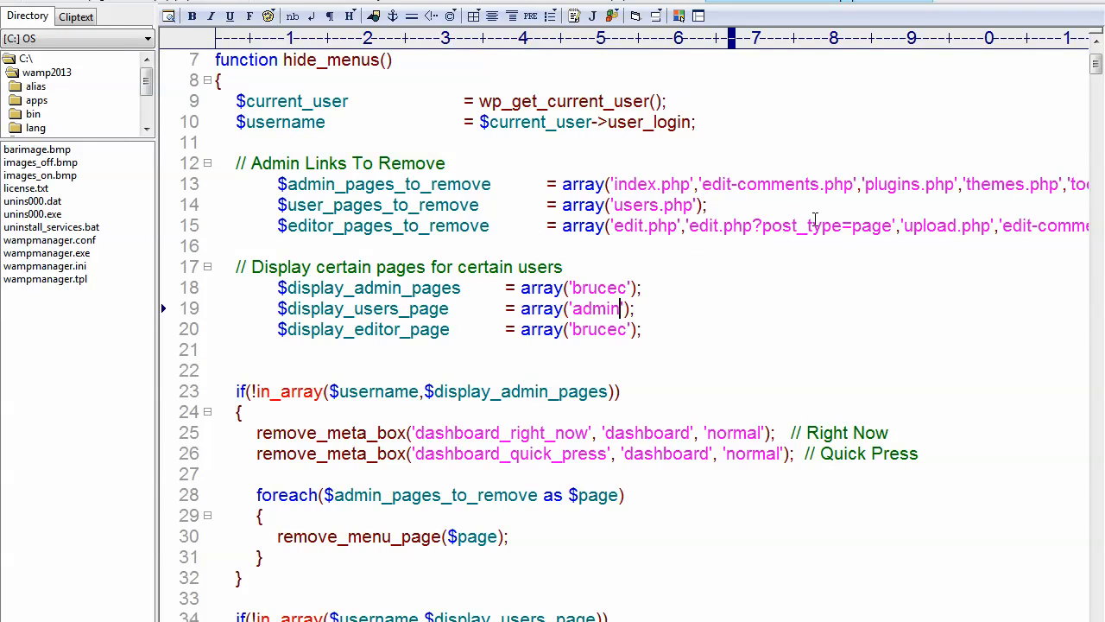
double_click(872, 224)
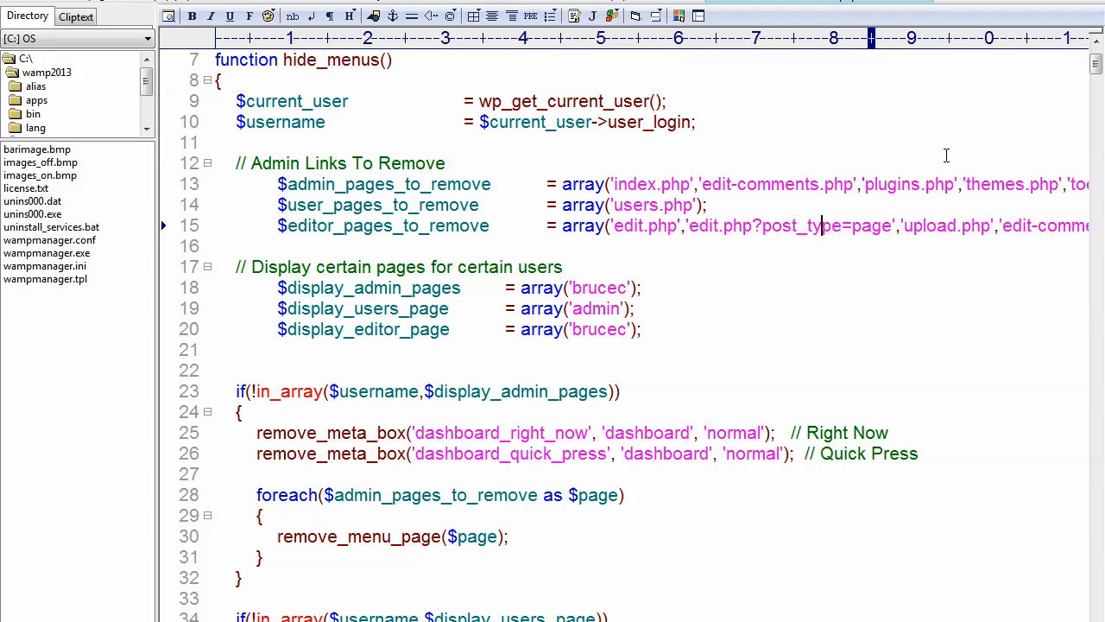
scroll("right", 3)
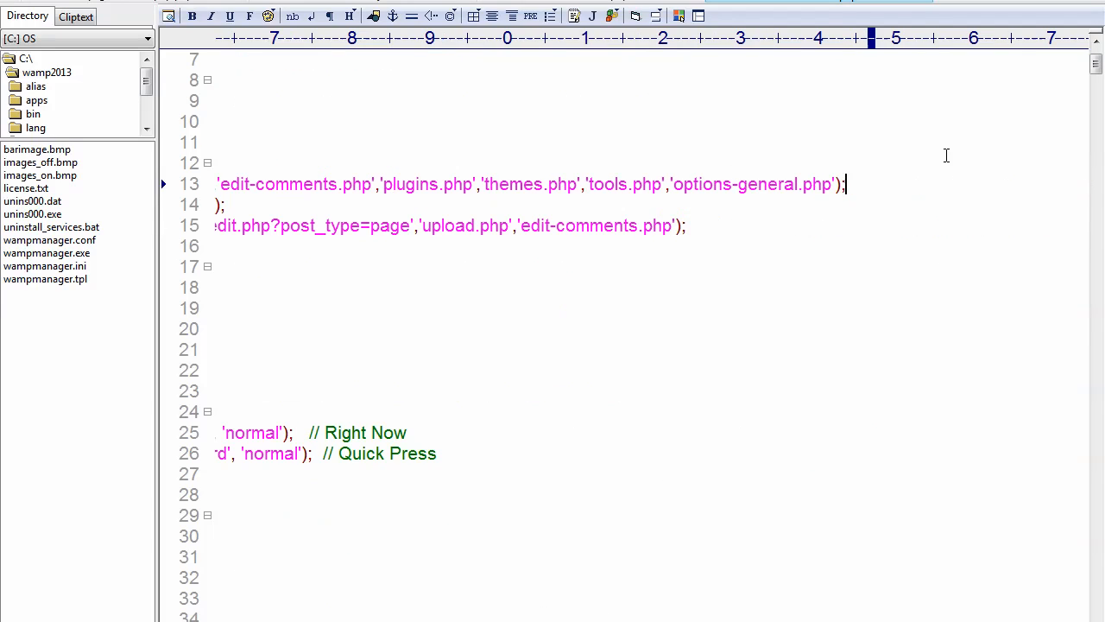
scroll("left", 3)
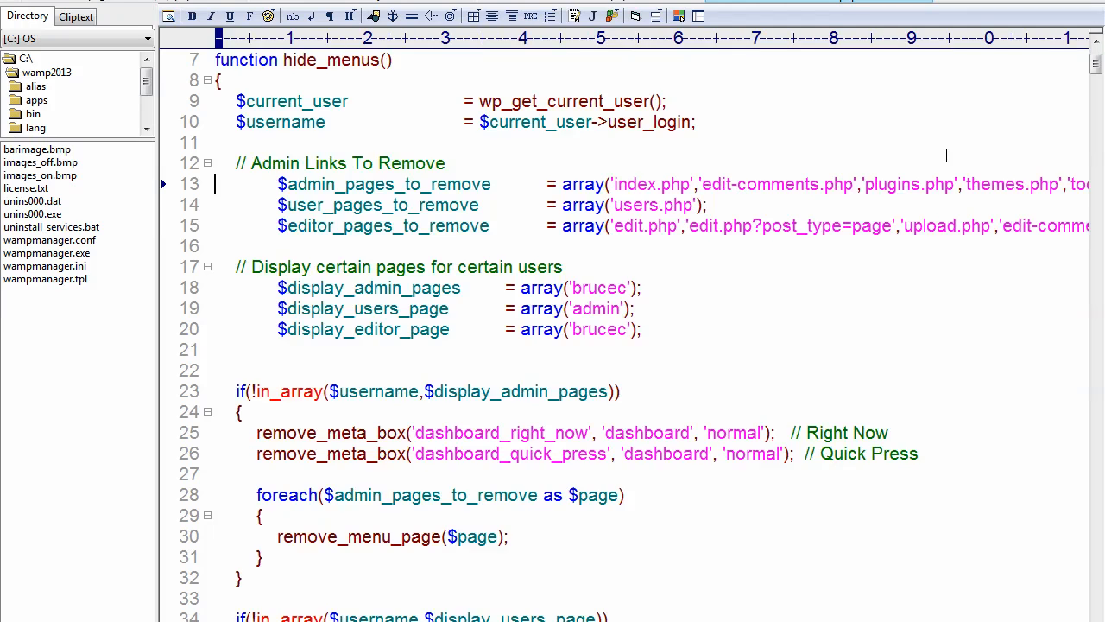
mouse_move(618, 287)
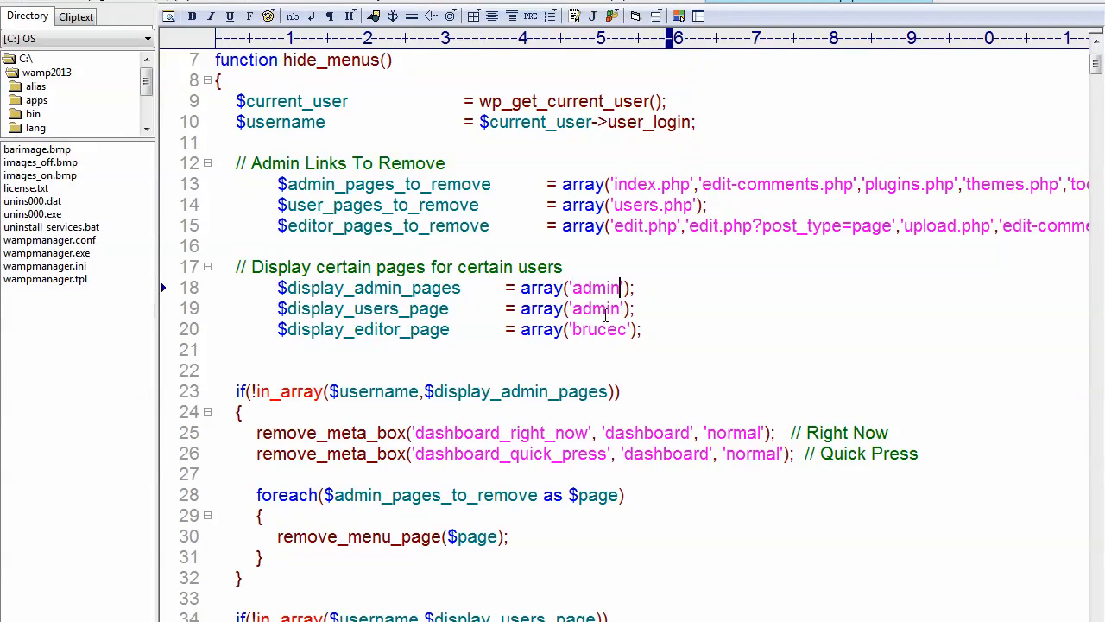
type("admin")
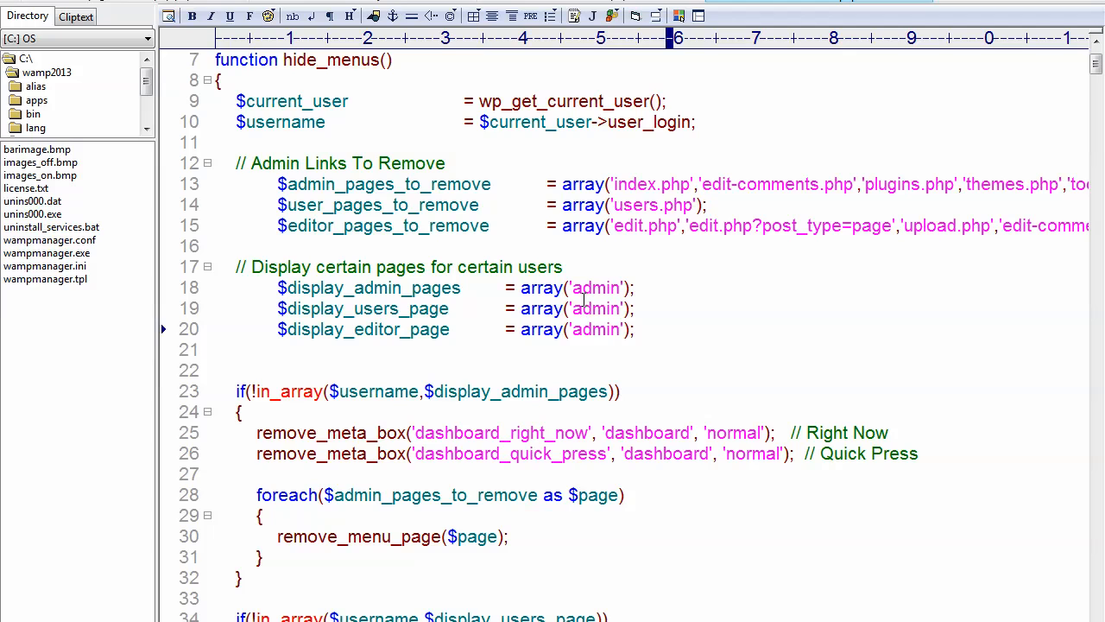
- Replace 'admin' in the $display_editor_page array with 'bruced'
double_click(596, 328)
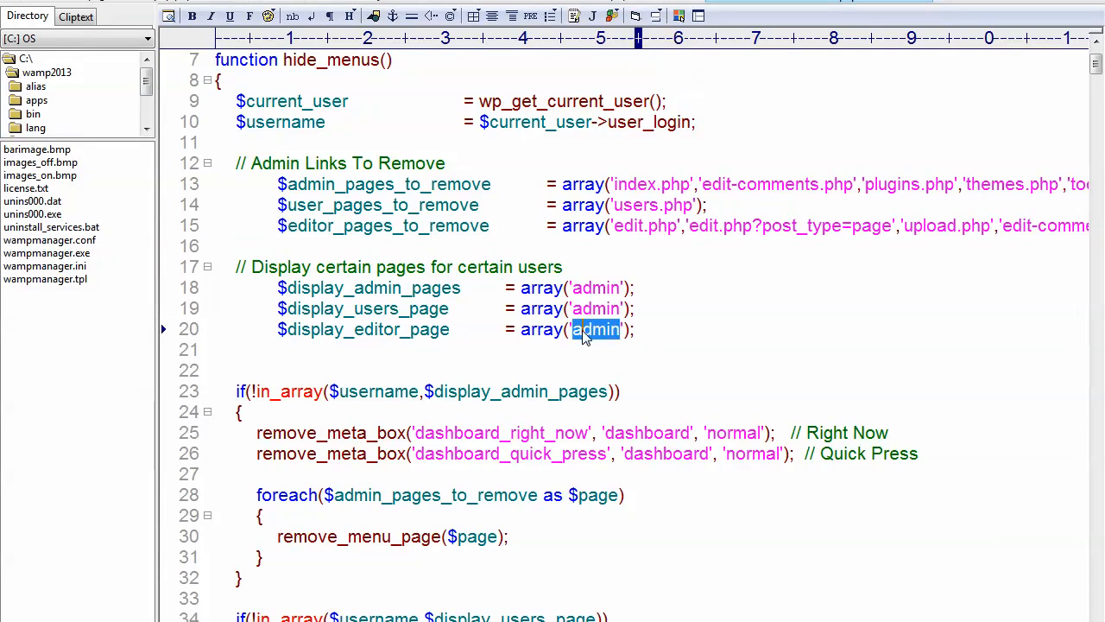
type("bruced")
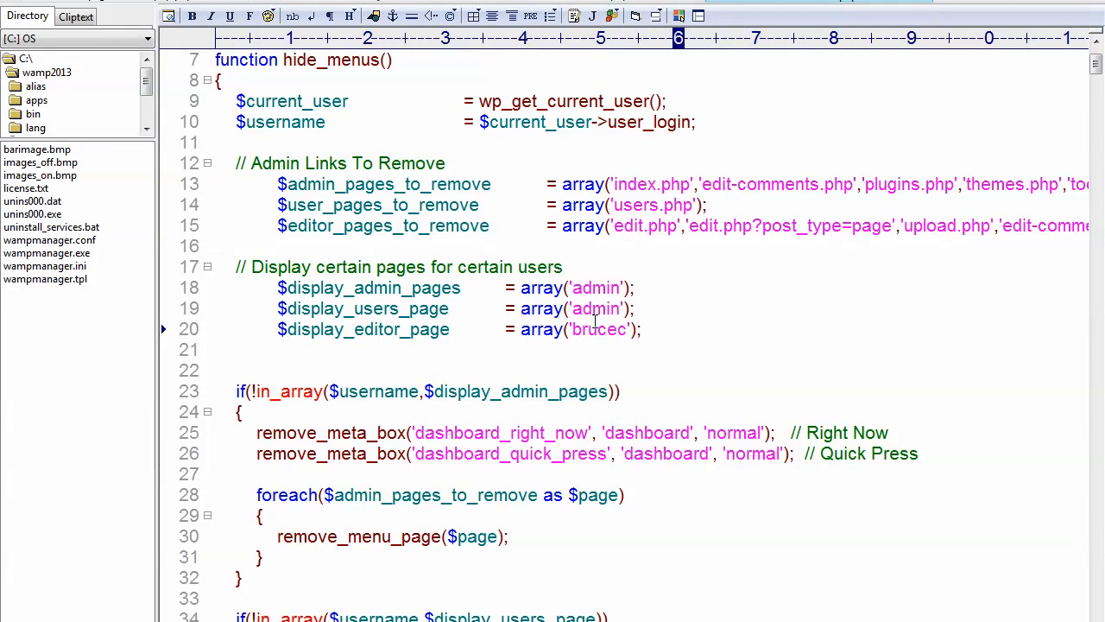
- Scroll through the hide_menus code to review the arrays
scroll("down", 3)
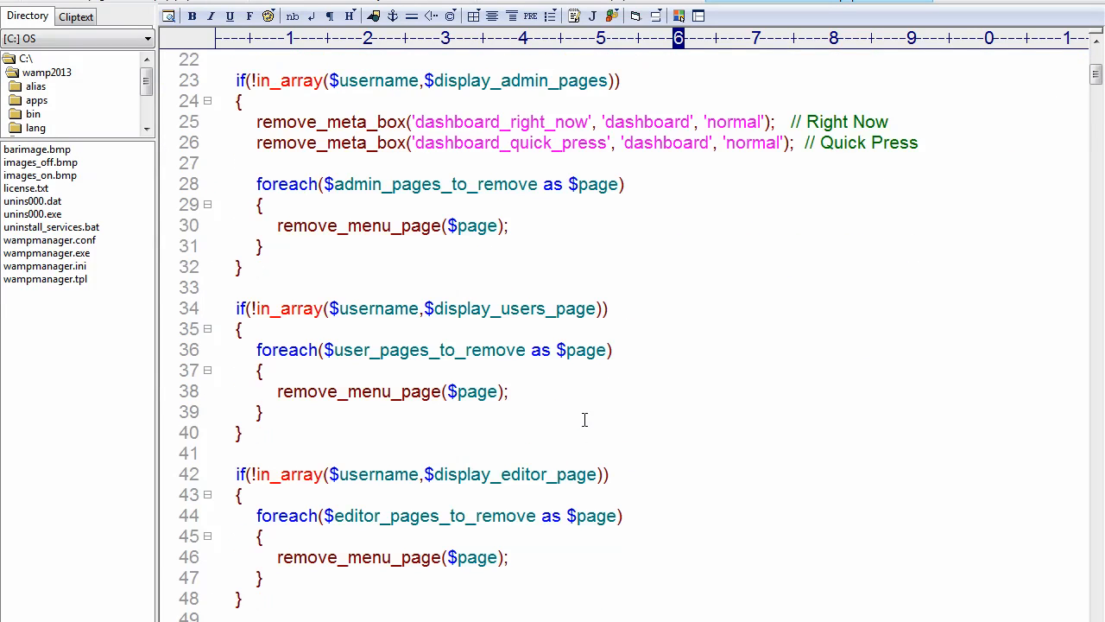
mouse_move(542, 481)
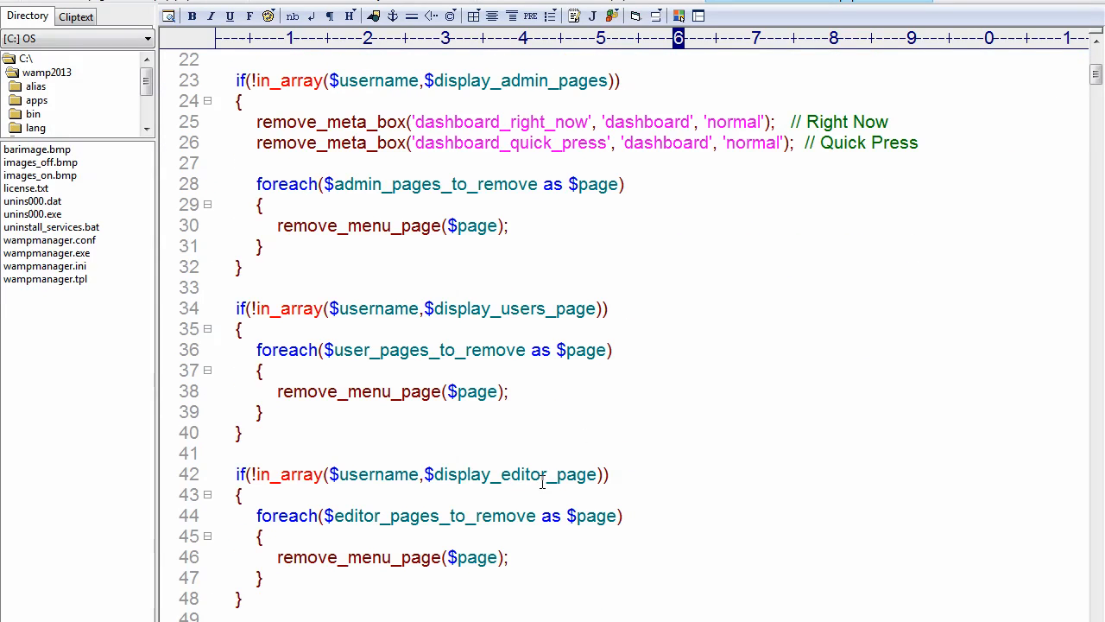
scroll("up", 3)
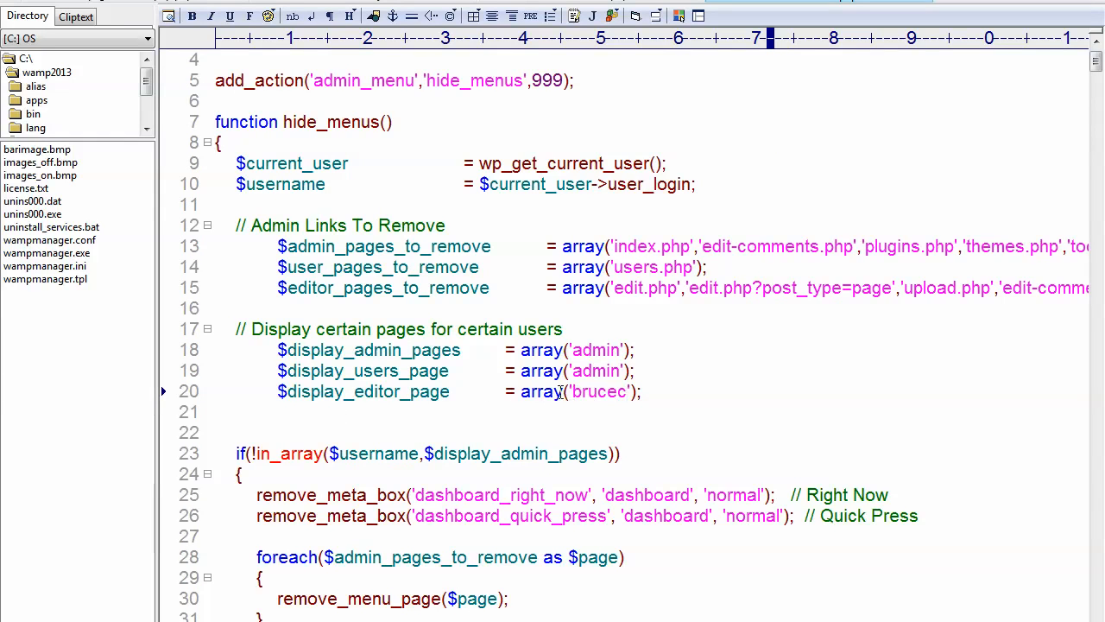
scroll("down", 3)
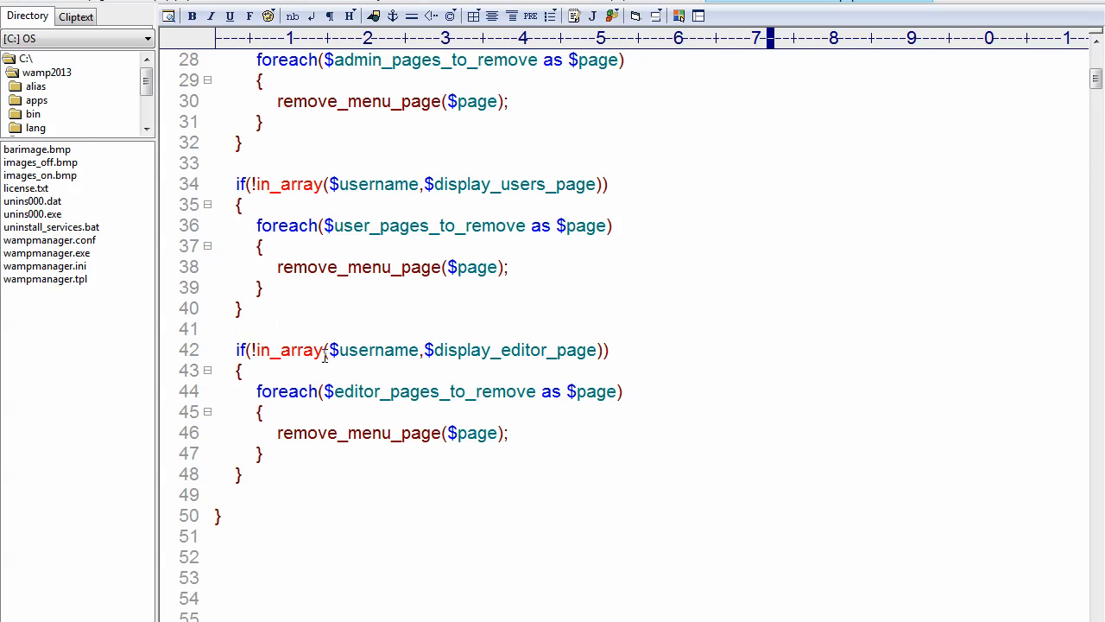
mouse_move(321, 380)
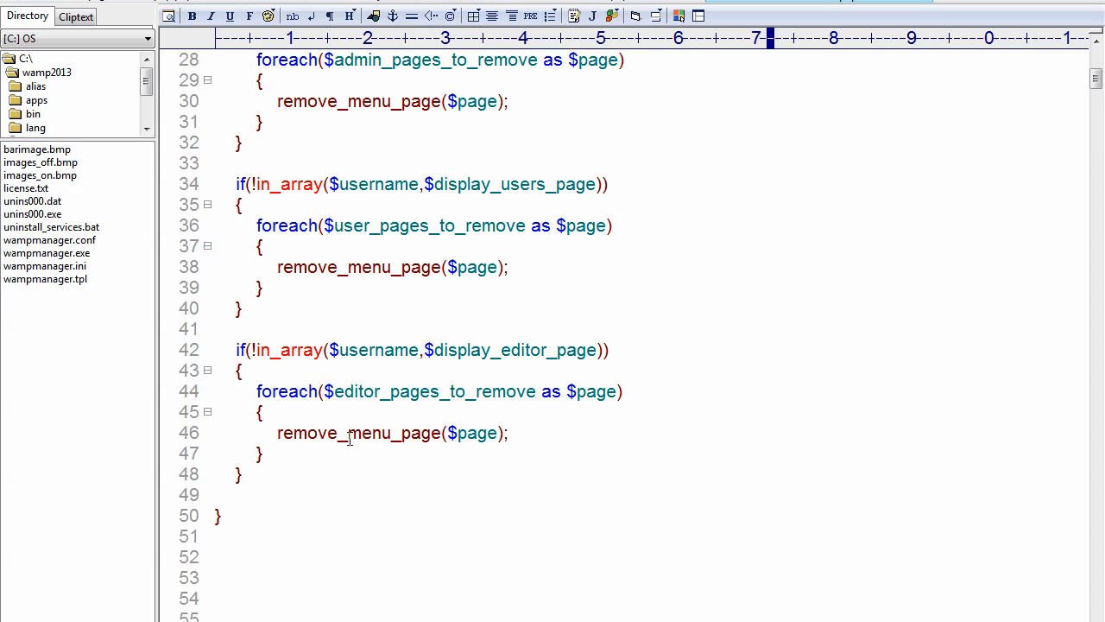
mouse_move(549, 361)
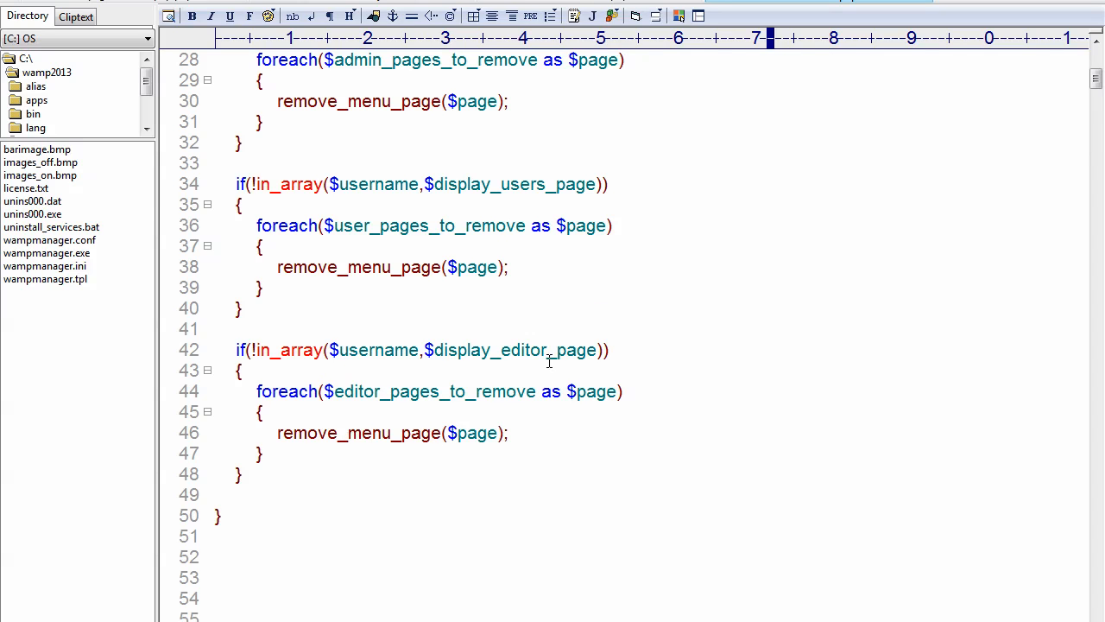
scroll("up", 3)
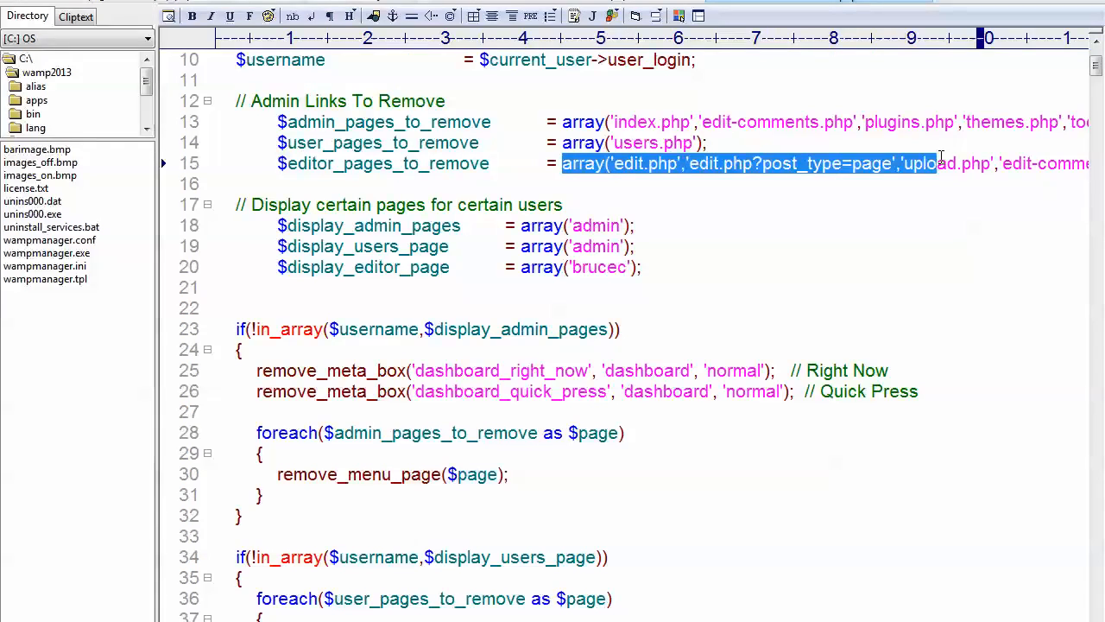
scroll("right", 3)
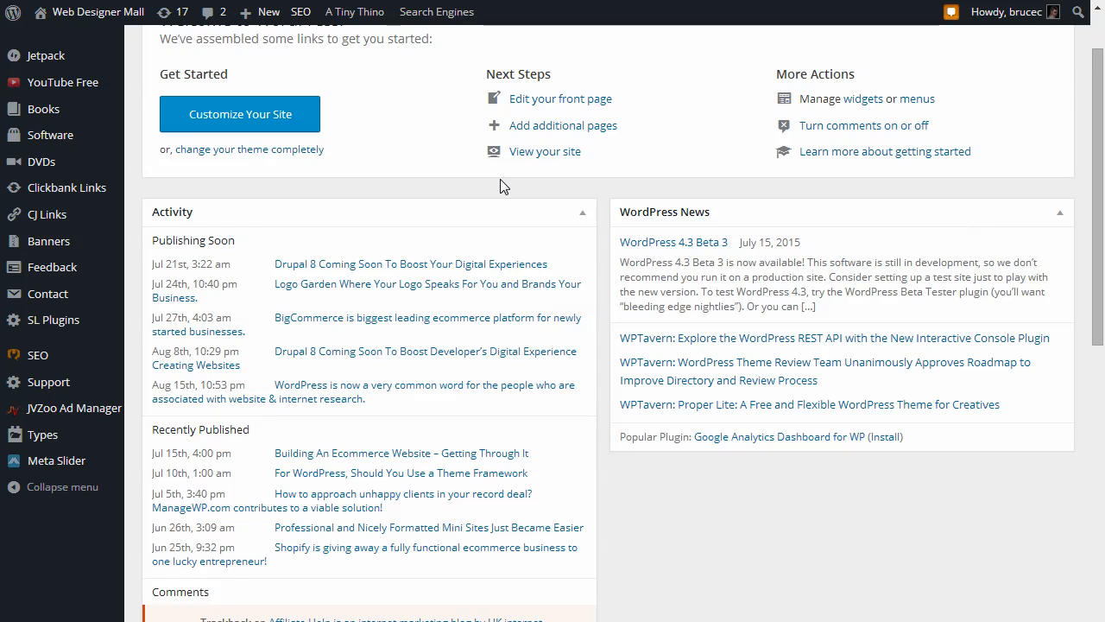
mouse_move(474, 266)
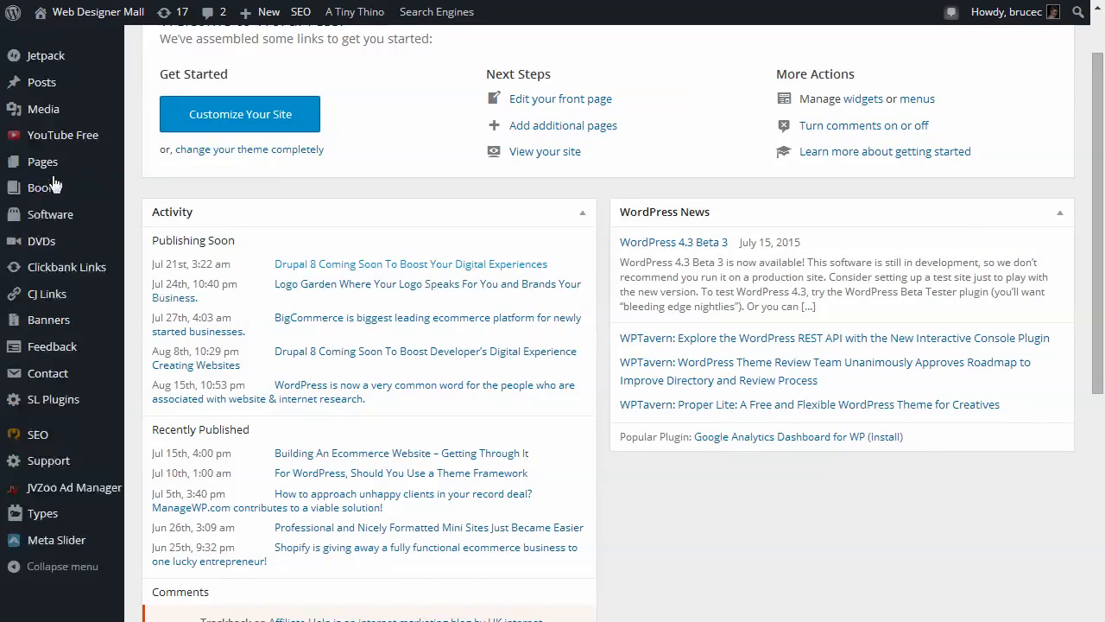
- Scroll up to review the editor pages removal list for posts, pages, media and comments
scroll("up", 3)
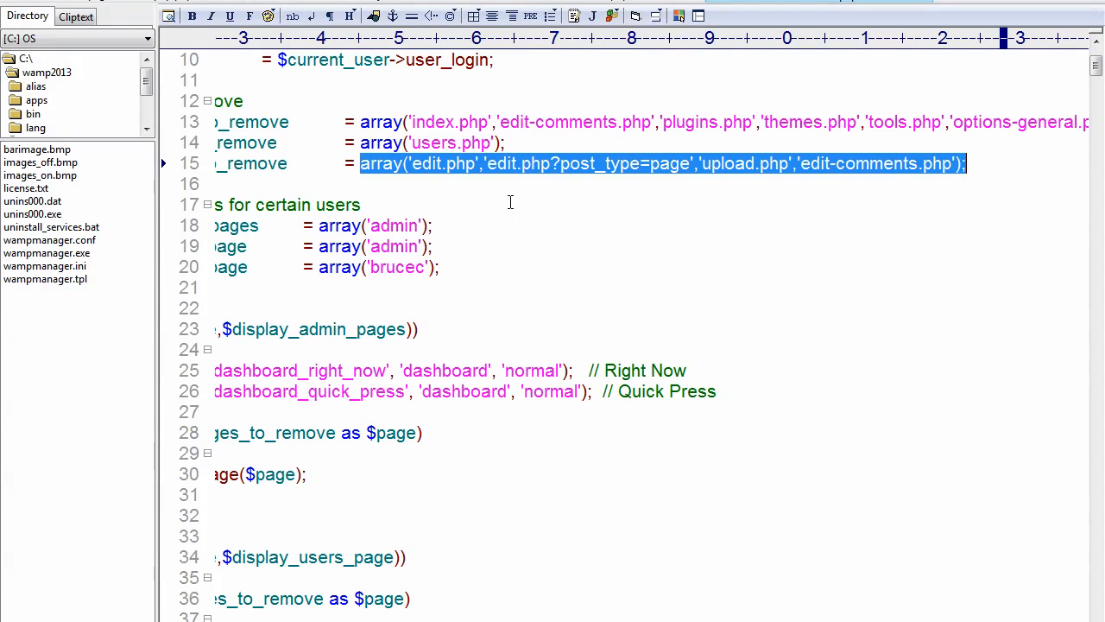
- Replace 'admin' in the $display_admin_pages array with 'brucec'
scroll("left", 3)
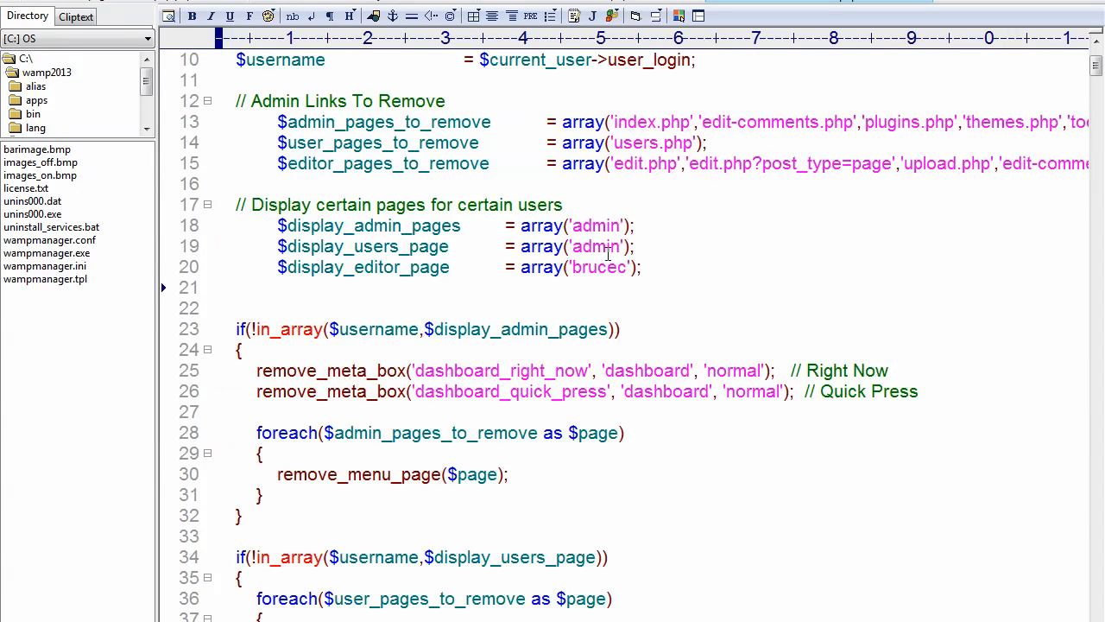
left_click(215, 286)
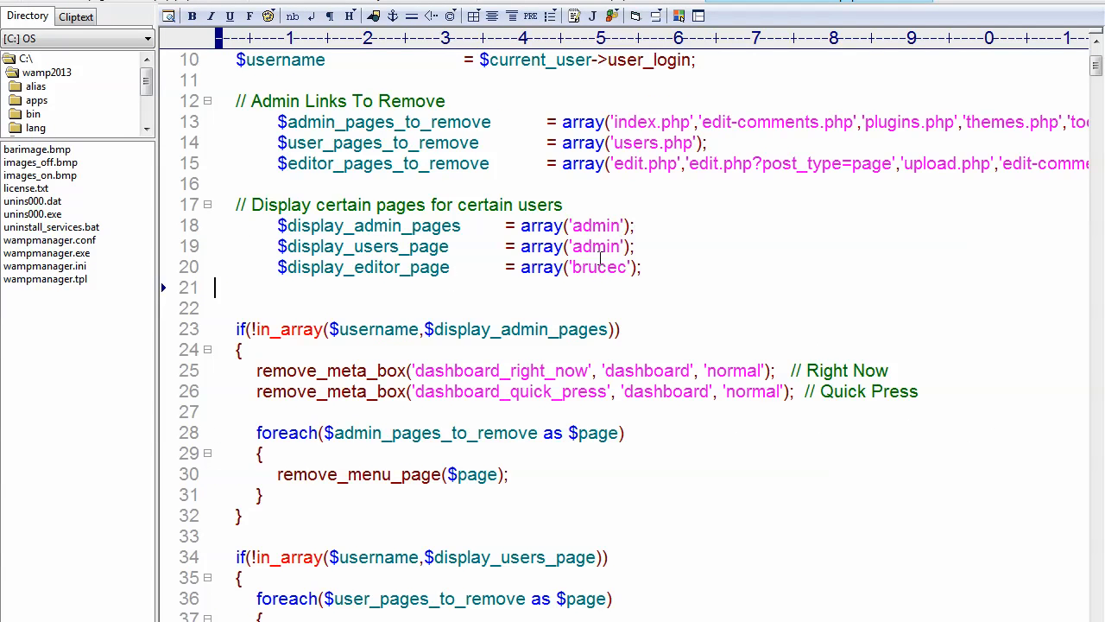
double_click(594, 225)
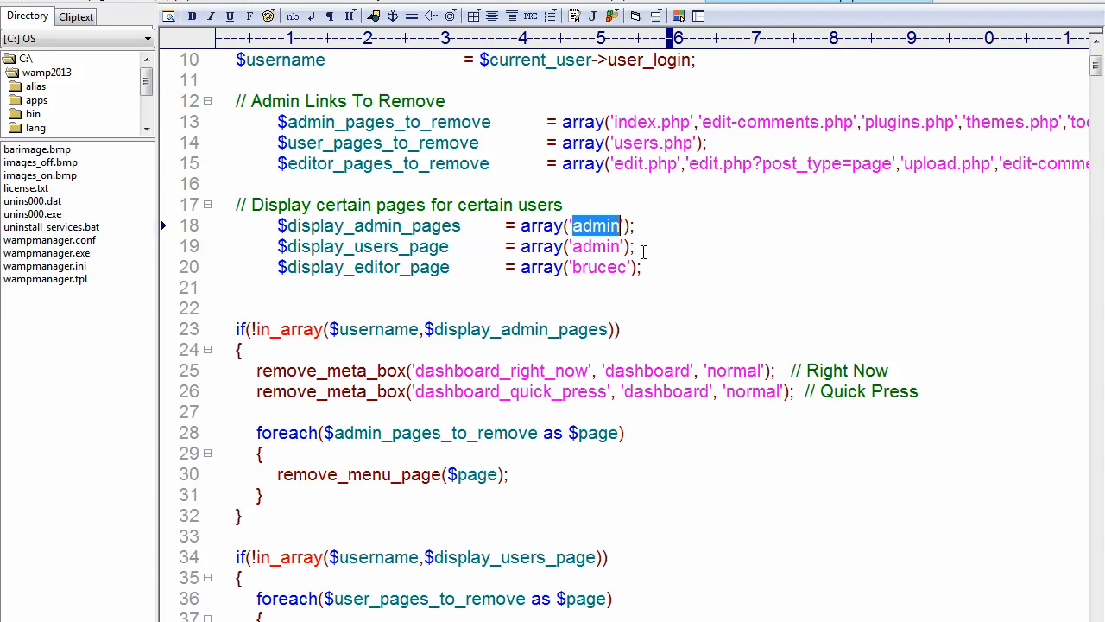
type("brucec")
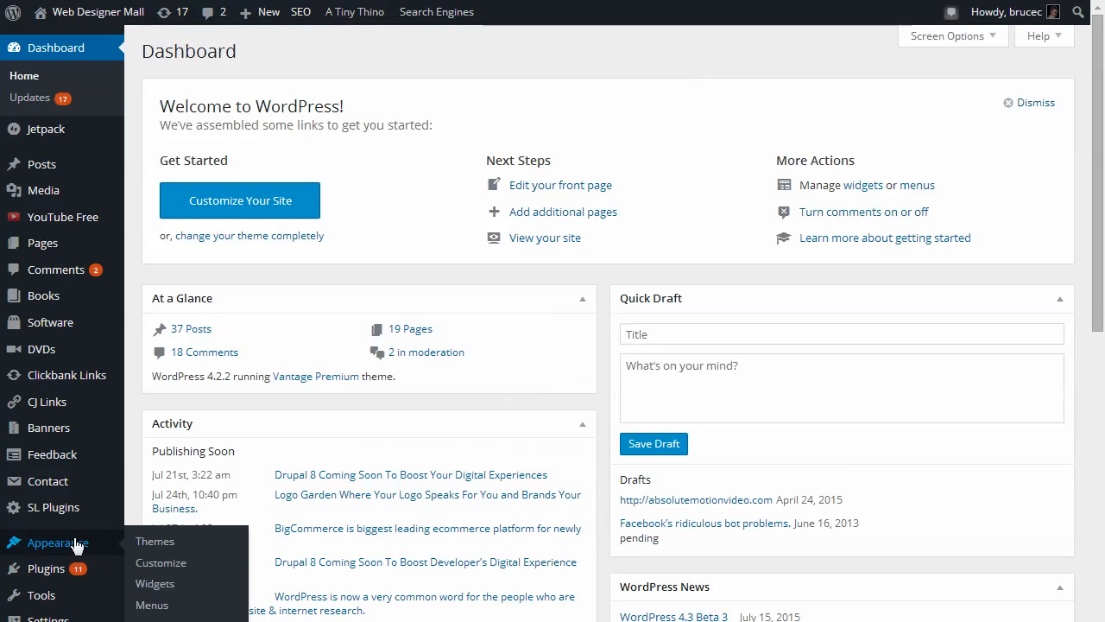
- Scroll the WordPress admin menu to reveal the Appearance section and its submenu pages
scroll("down", 3)
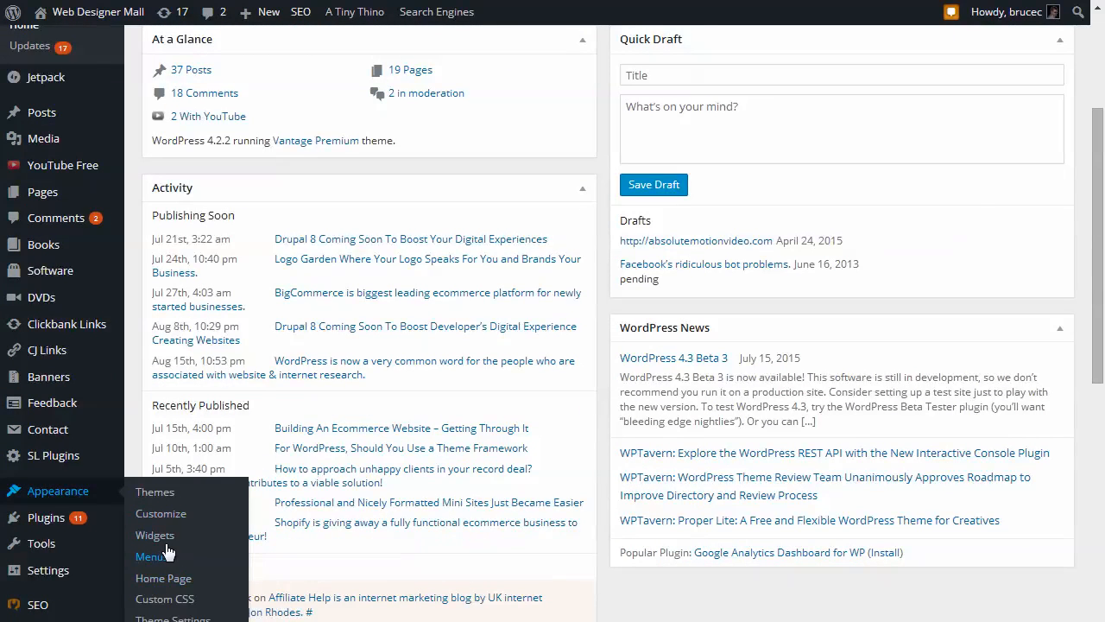
mouse_move(160, 513)
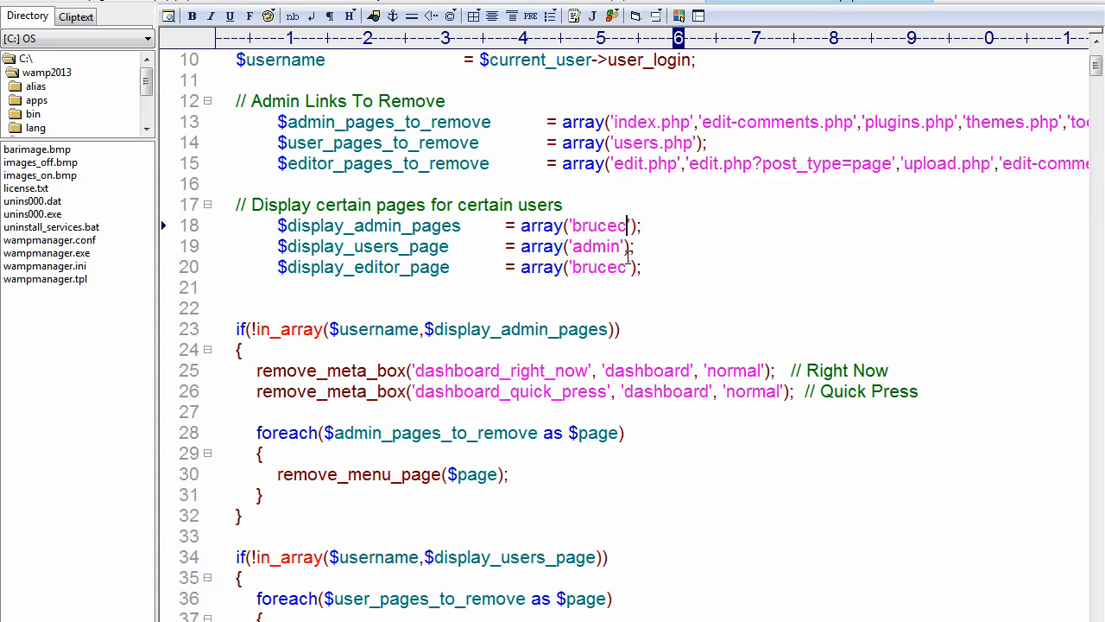
mouse_move(701, 210)
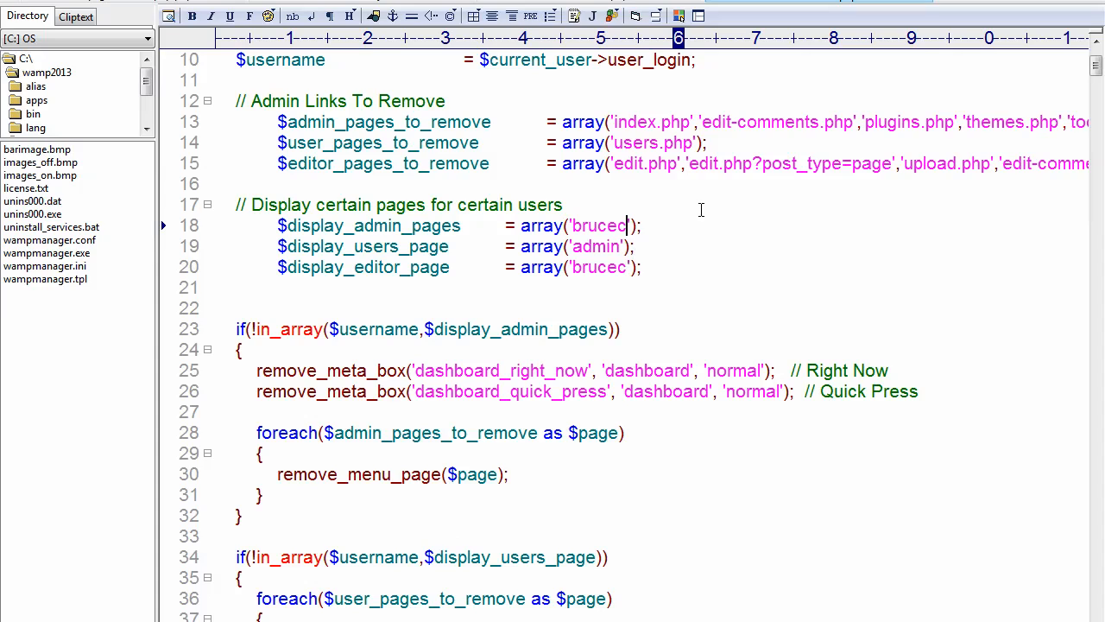